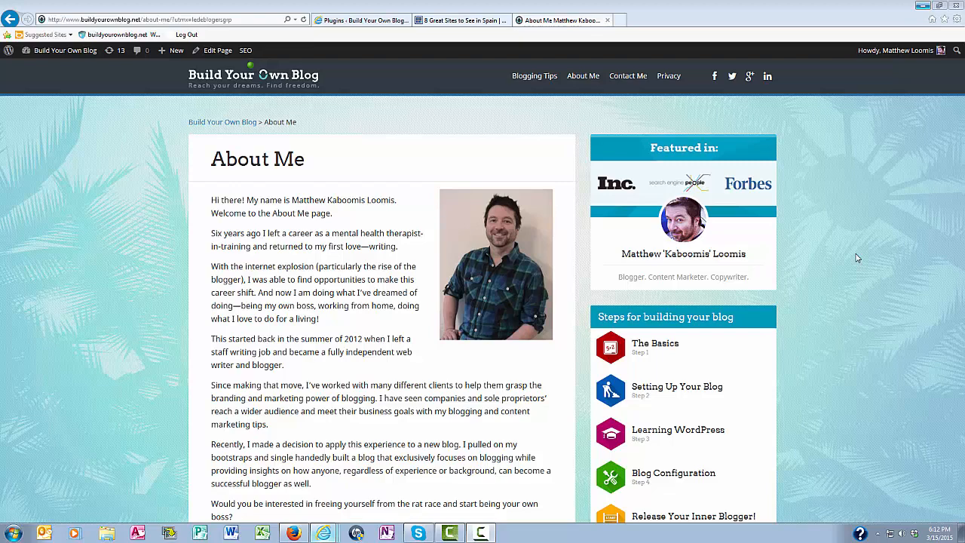
Step: Open the '8 Great Sites to See in Spain' post and scroll through it and back to the top
{"action": "left_click", "coordinate": [461, 20]}
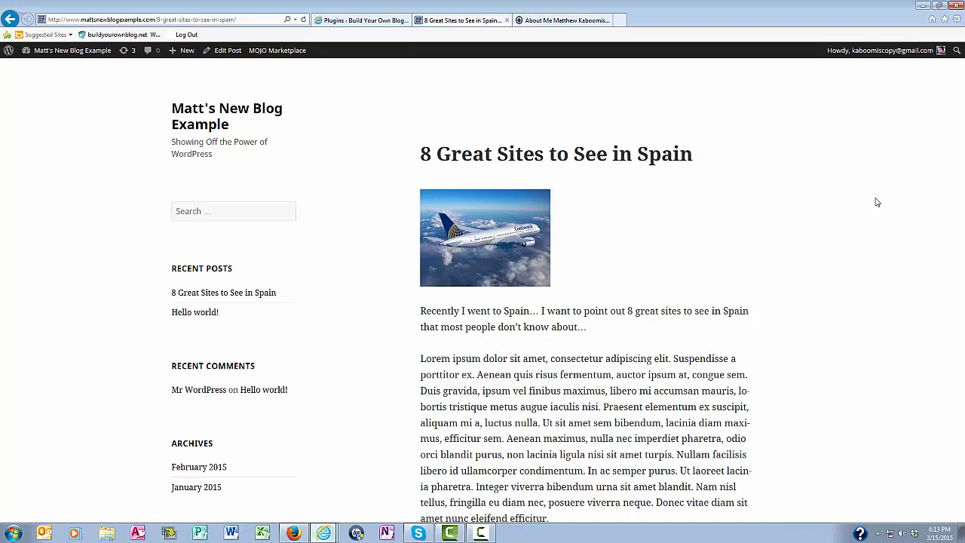
{"action": "mouse_move", "coordinate": [873, 226]}
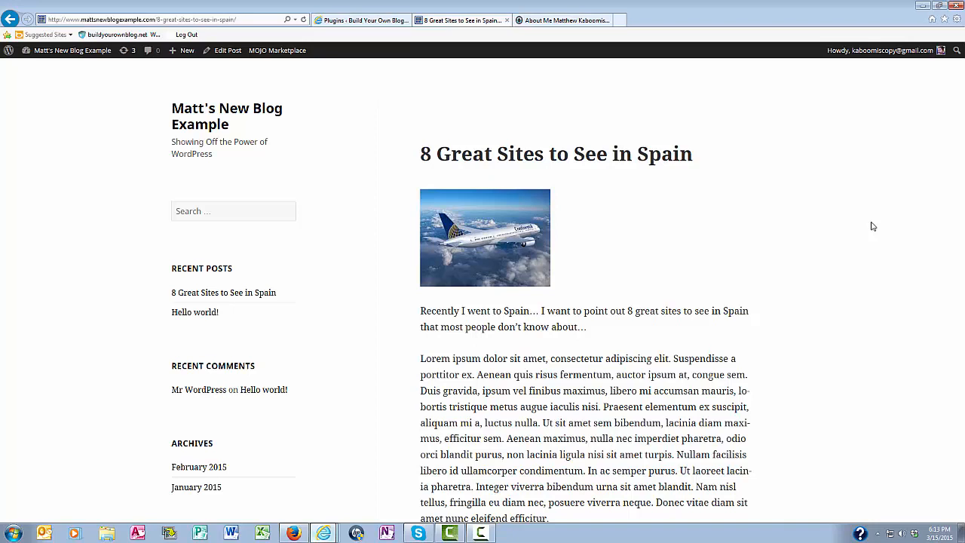
{"action": "mouse_move", "coordinate": [959, 83]}
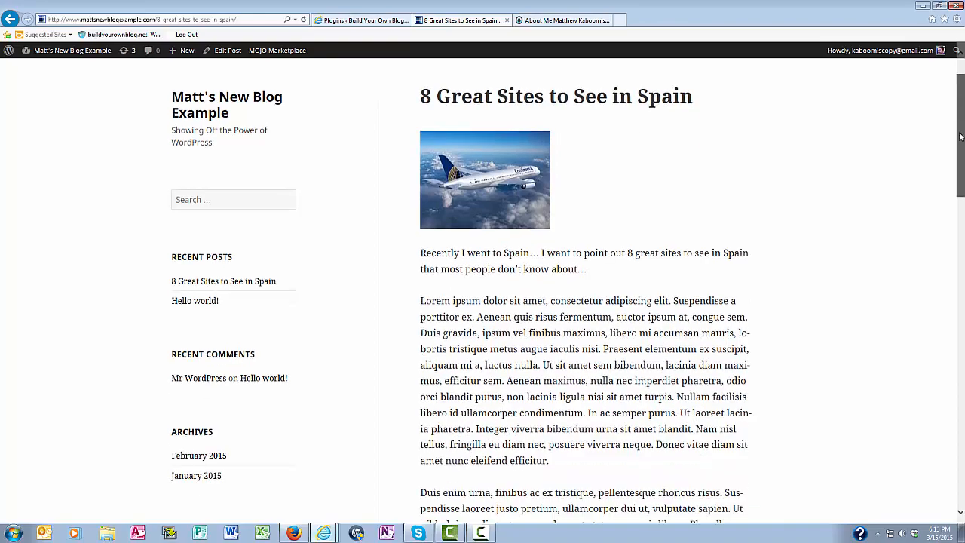
{"action": "scroll", "scroll_direction": "down", "scroll_amount": 3}
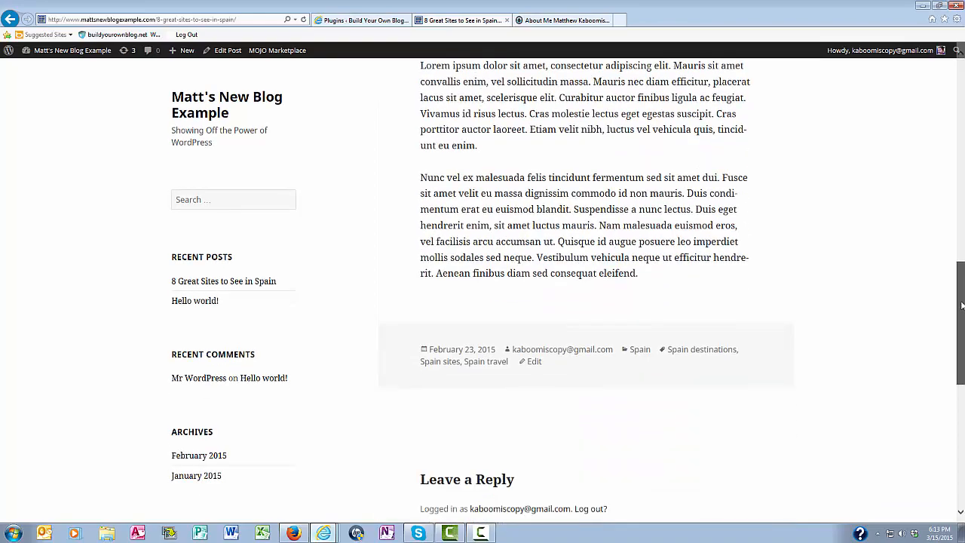
{"action": "scroll", "scroll_direction": "up", "scroll_amount": 3}
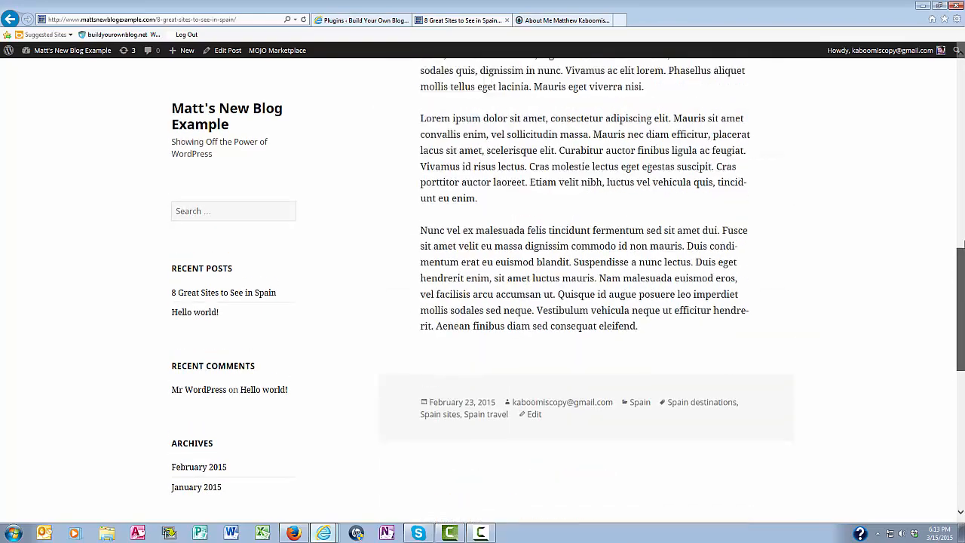
{"action": "scroll", "scroll_direction": "up", "scroll_amount": 3}
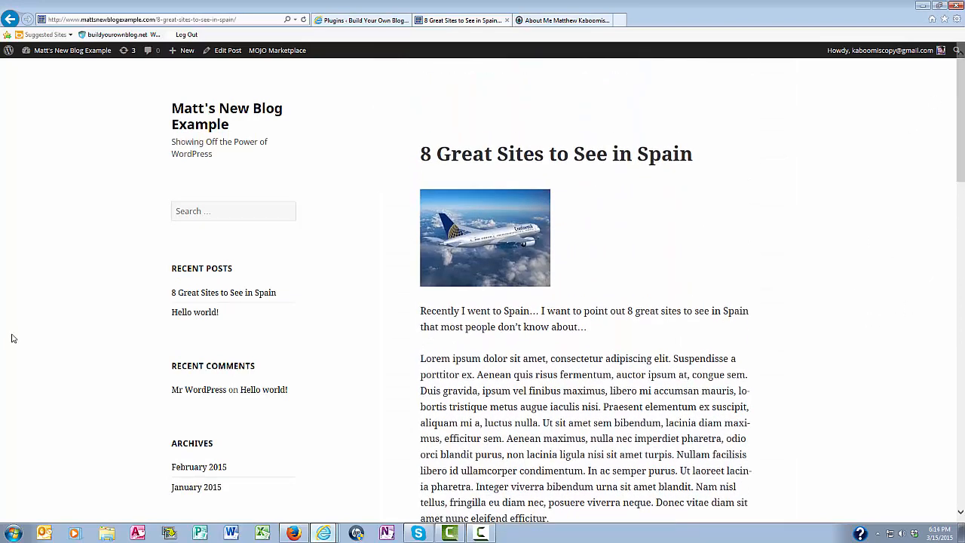
{"action": "mouse_move", "coordinate": [362, 211]}
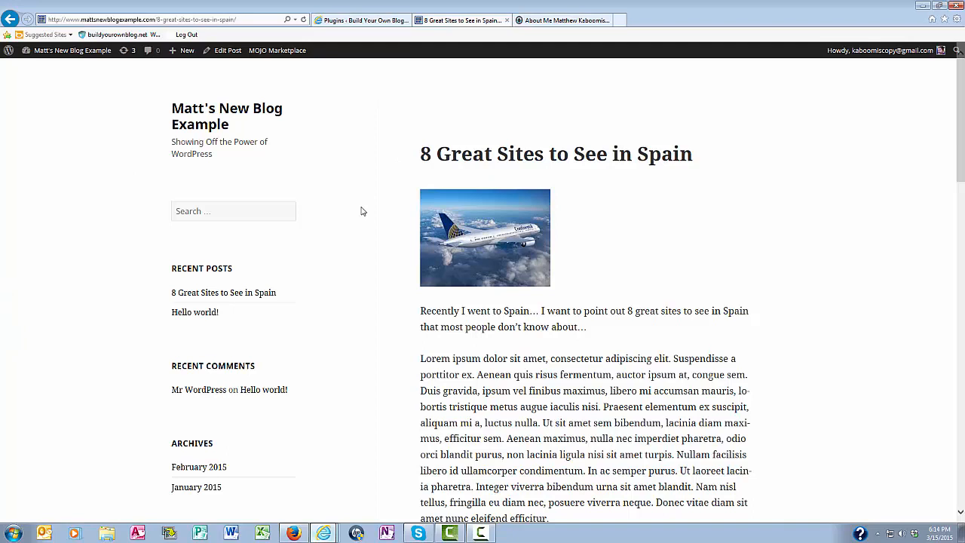
{"action": "mouse_move", "coordinate": [805, 209]}
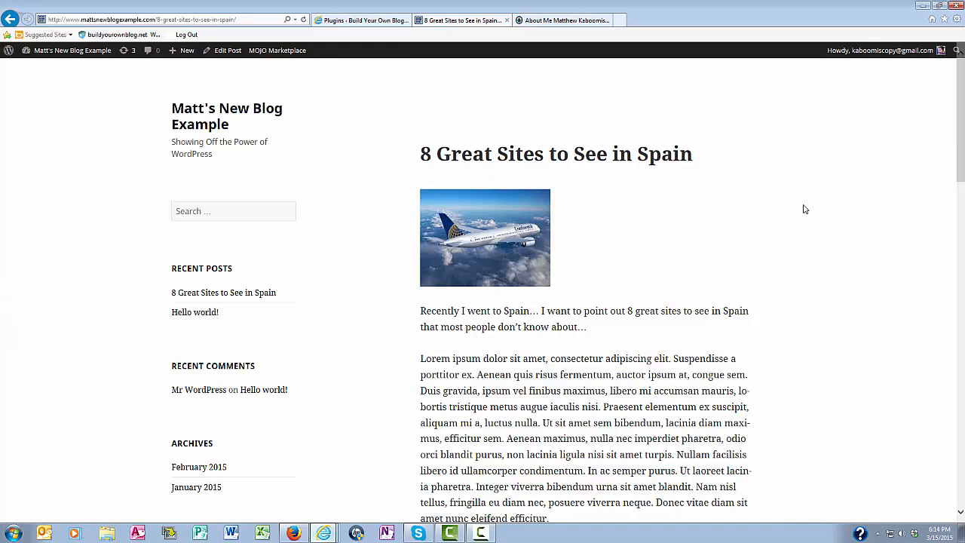
{"action": "mouse_move", "coordinate": [880, 204]}
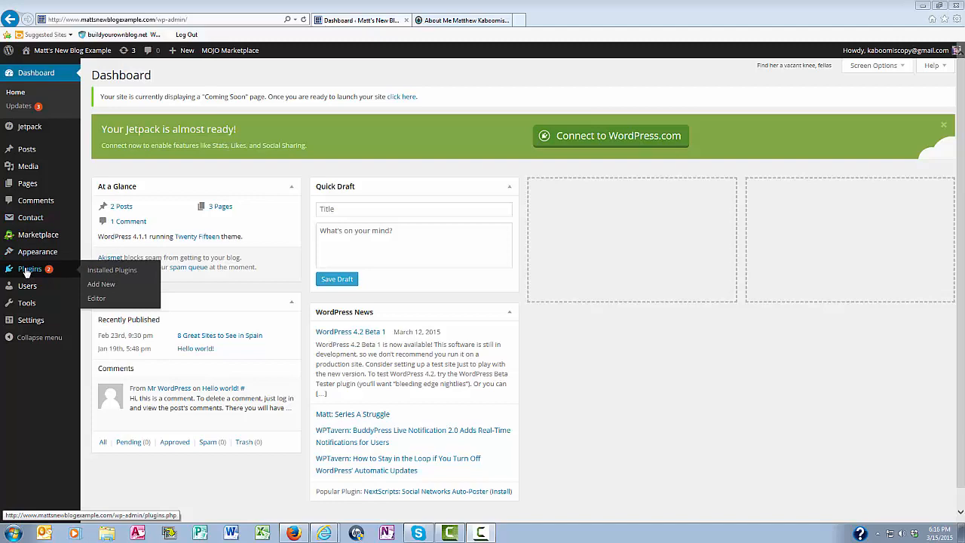
{"action": "mouse_move", "coordinate": [101, 284]}
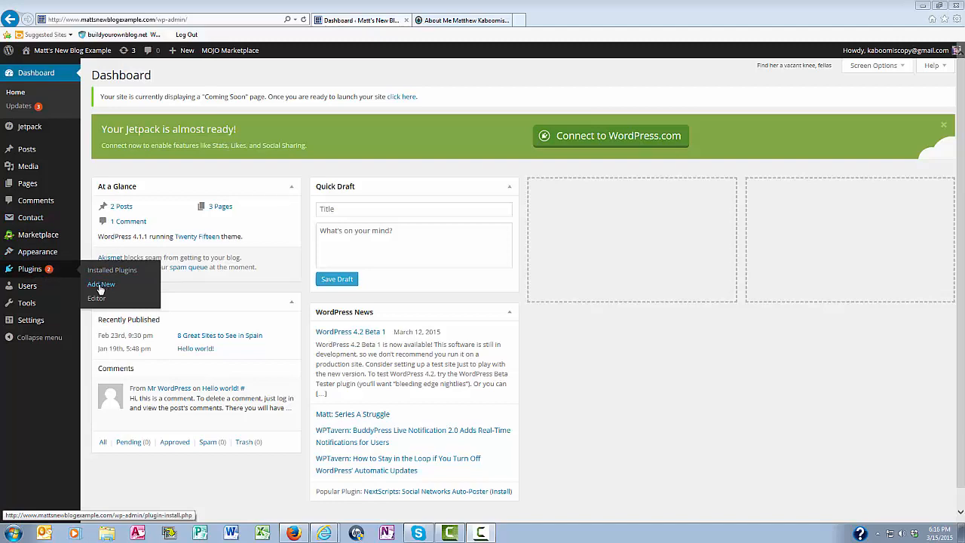
Step: Search Plugins > Add New for 'social share button'
{"action": "left_click", "coordinate": [100, 283]}
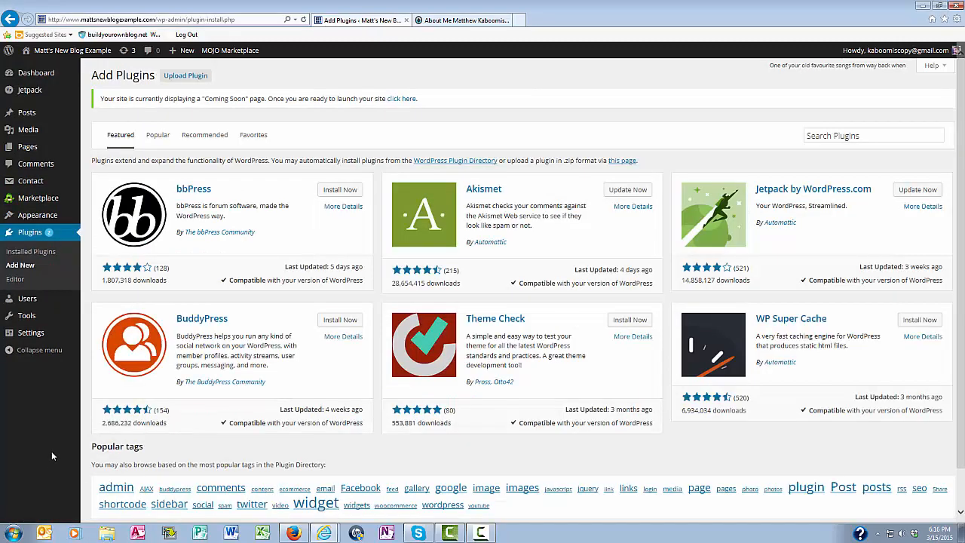
{"action": "left_click", "coordinate": [873, 135]}
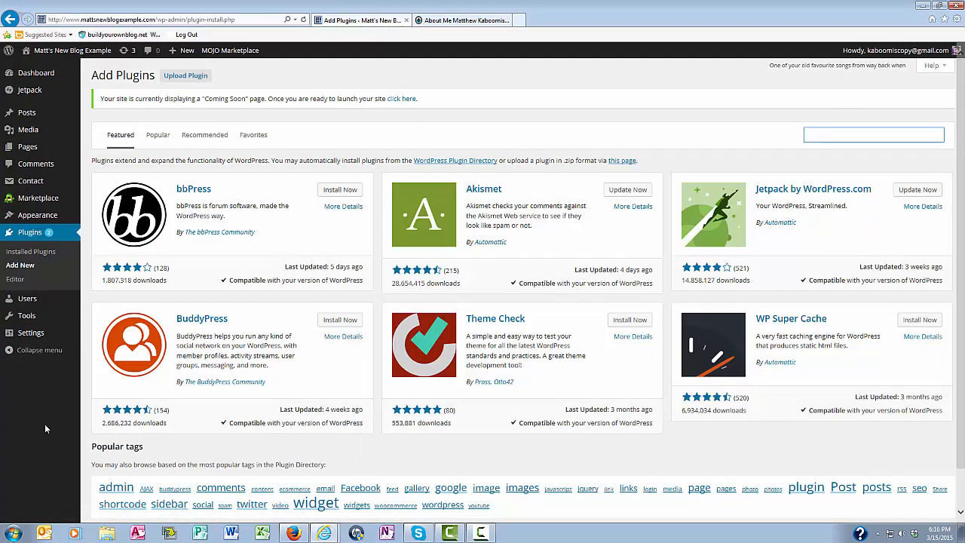
{"action": "left_click", "coordinate": [874, 134]}
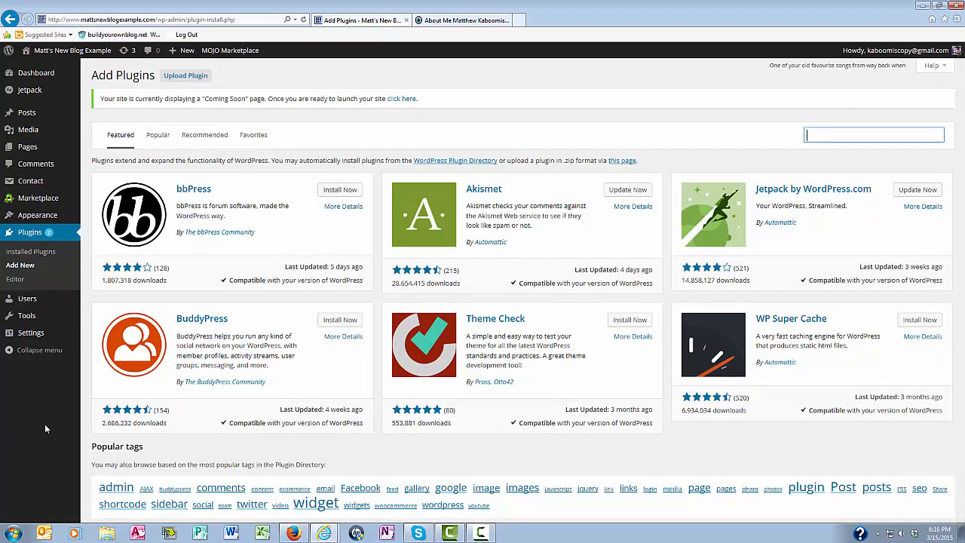
{"action": "mouse_move", "coordinate": [732, 143]}
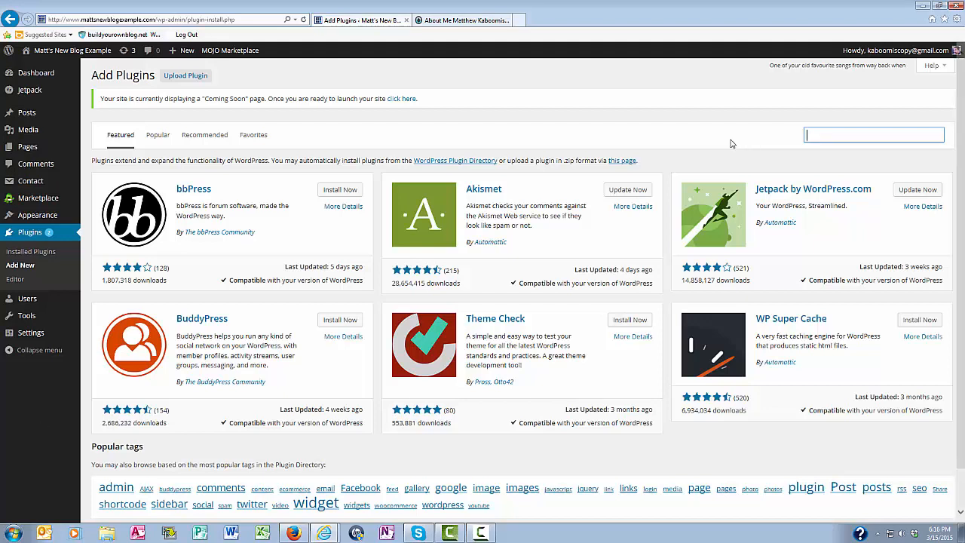
{"action": "mouse_move", "coordinate": [639, 136]}
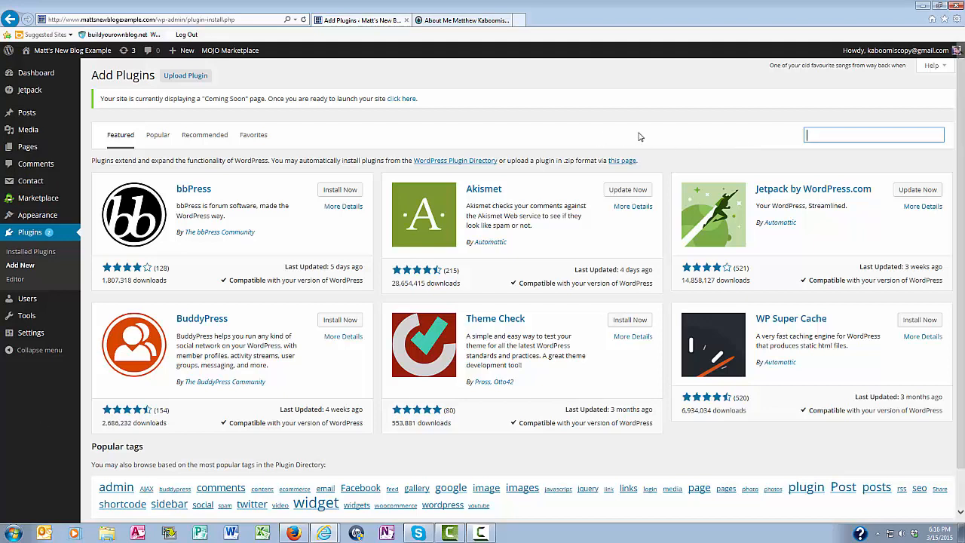
{"action": "mouse_move", "coordinate": [806, 134]}
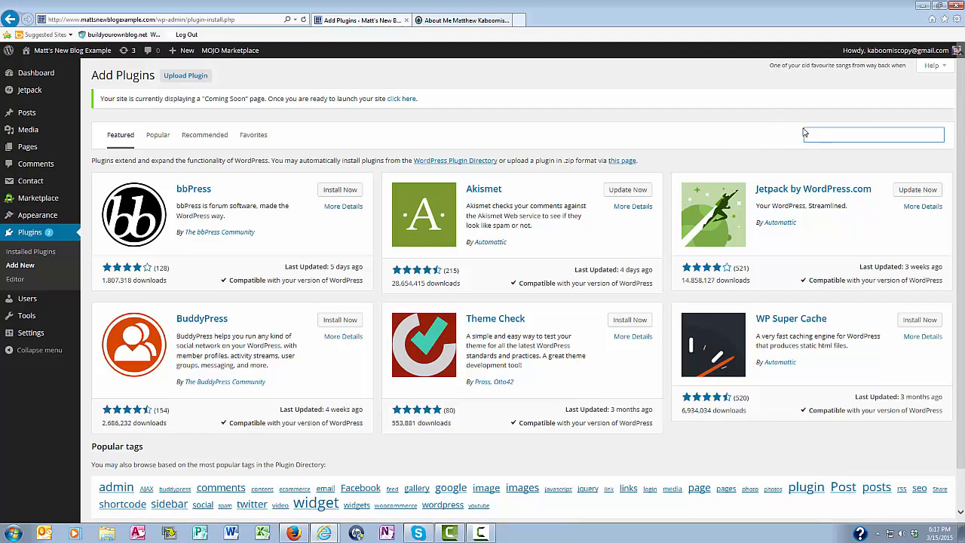
{"action": "type", "text": "social share"}
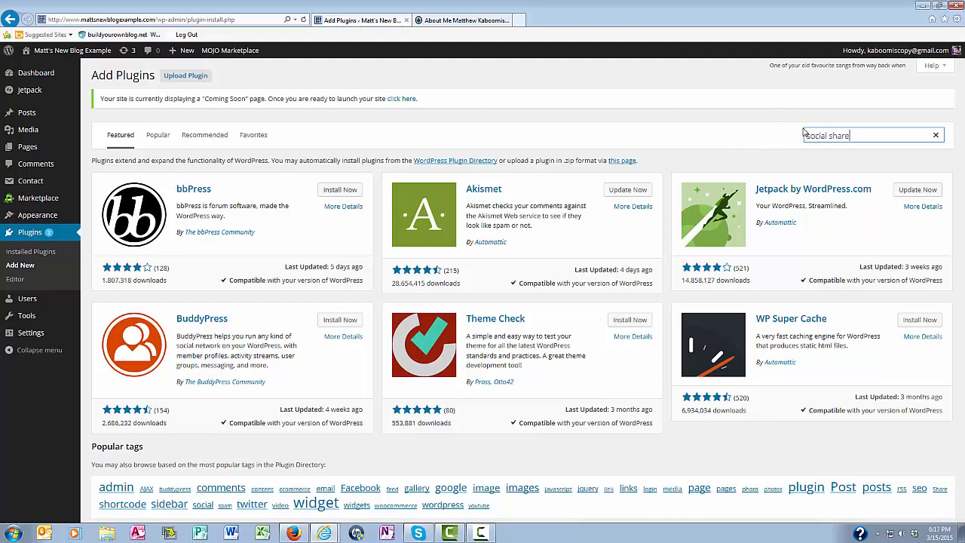
{"action": "type", "text": "button"}
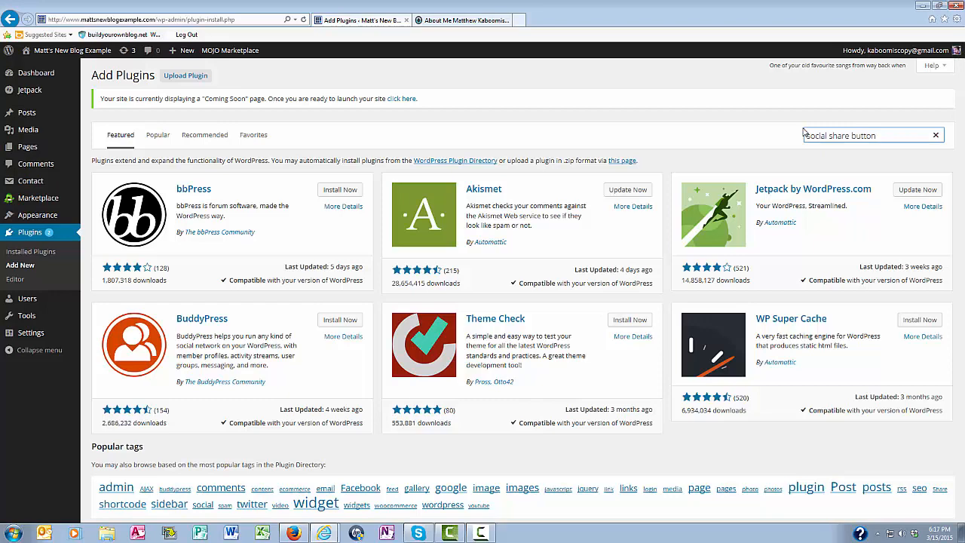
{"action": "key", "text": "Return"}
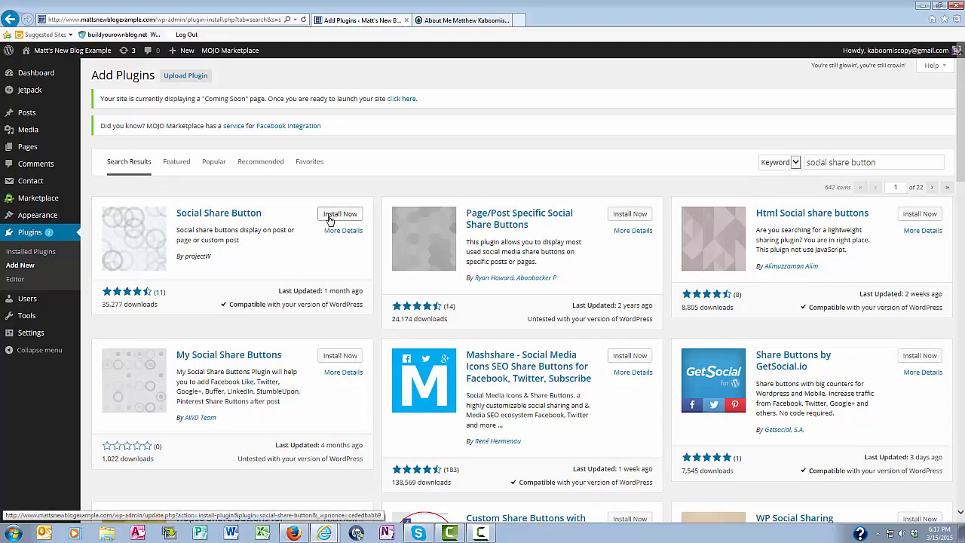
Step: Install the Social Share Button plugin from the search results
{"action": "left_click", "coordinate": [339, 213]}
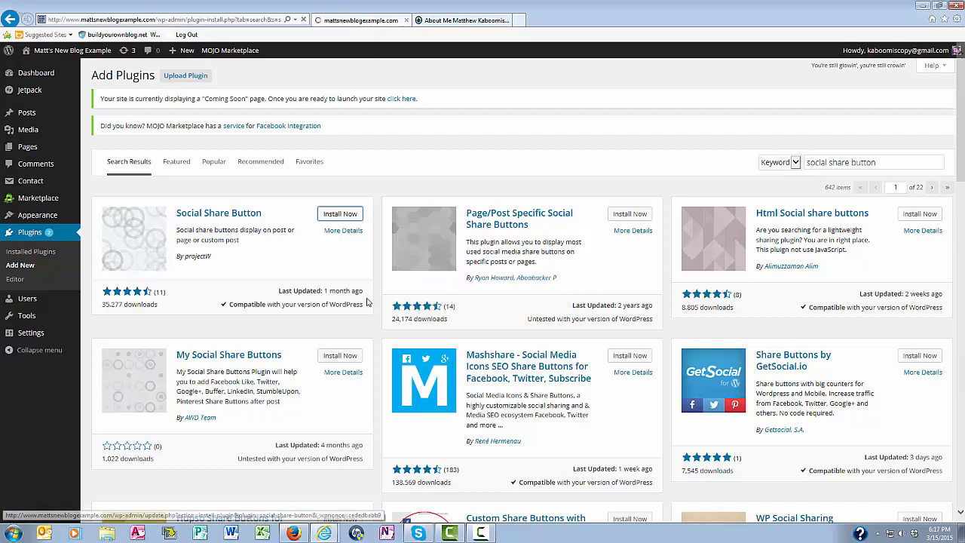
{"action": "left_click", "coordinate": [340, 213]}
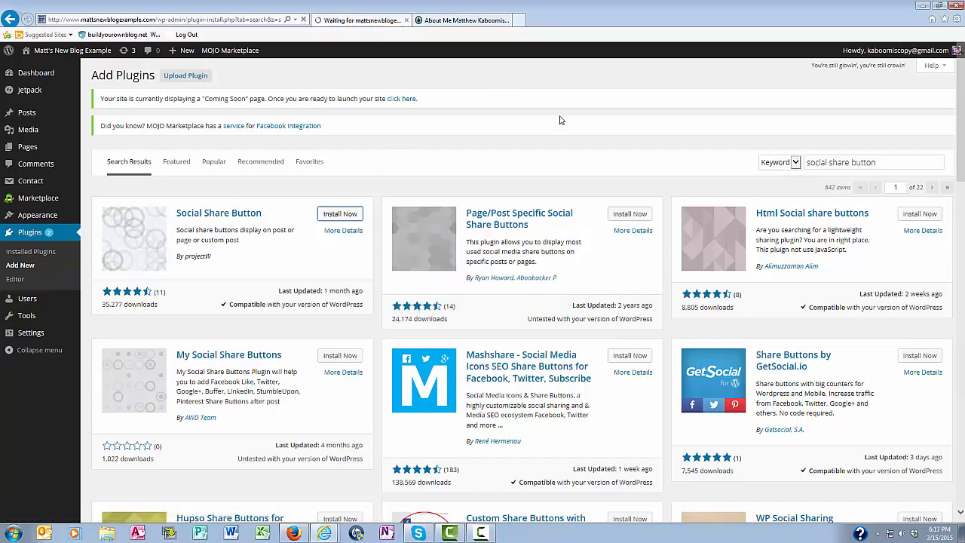
{"action": "left_click", "coordinate": [339, 213]}
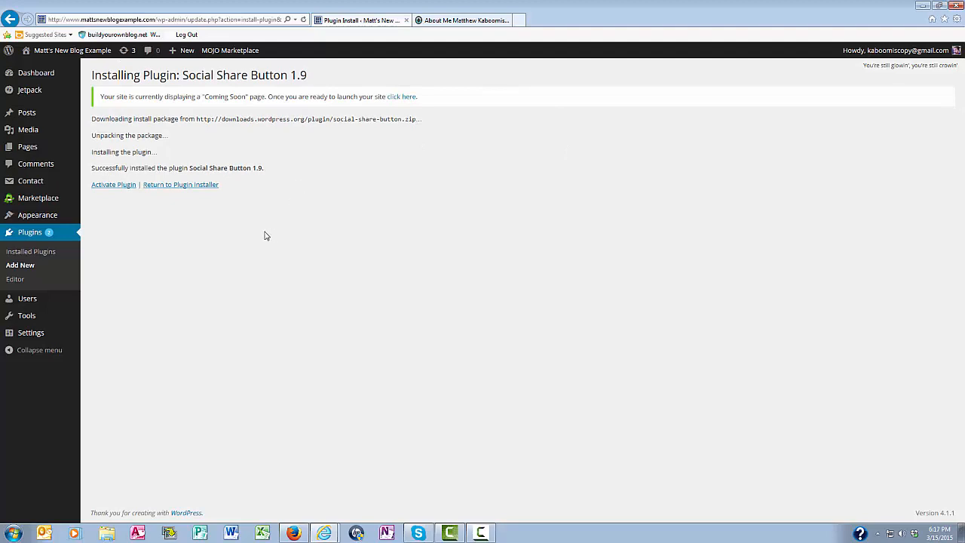
{"action": "mouse_move", "coordinate": [150, 230]}
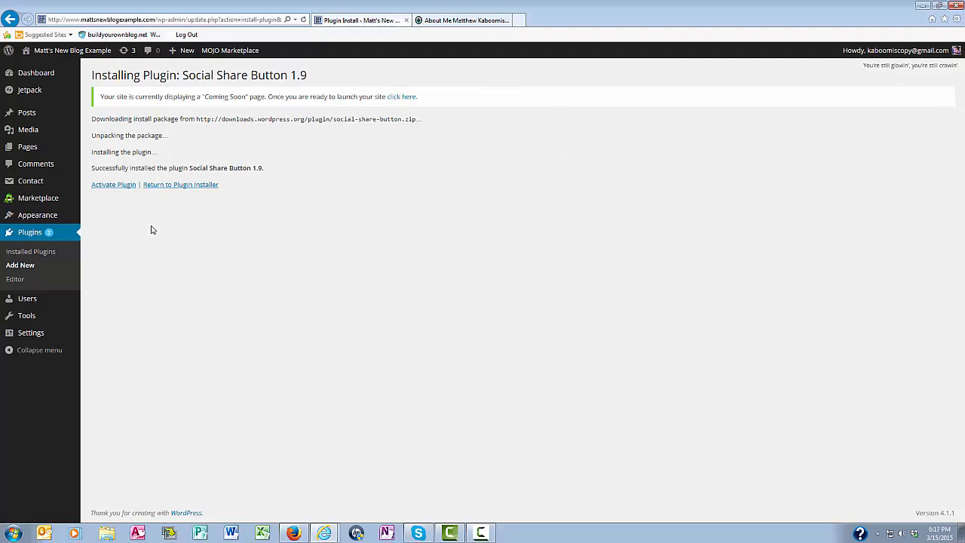
{"action": "mouse_move", "coordinate": [128, 219]}
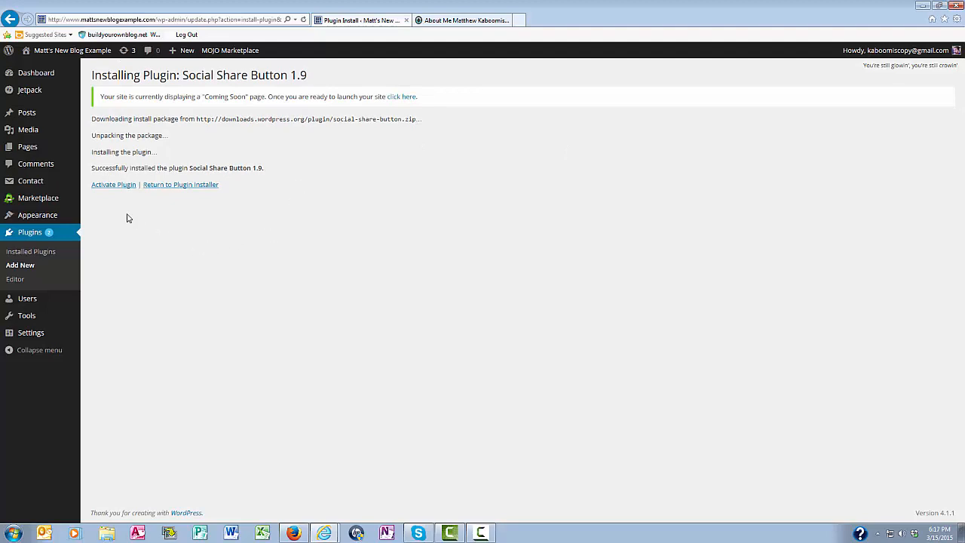
{"action": "mouse_move", "coordinate": [113, 185]}
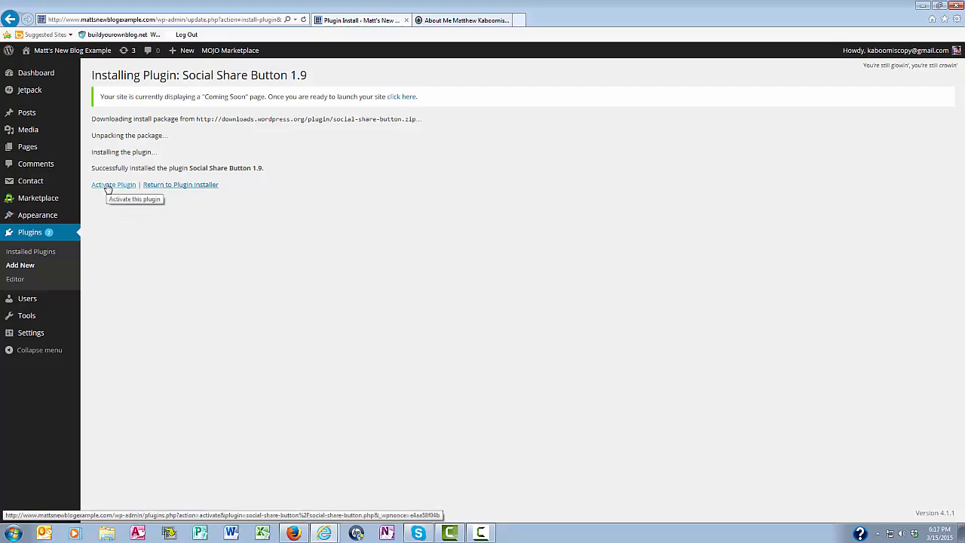
Step: Refresh the Installed Plugins list and open SSB Settings from the sidebar
{"action": "left_click", "coordinate": [113, 185]}
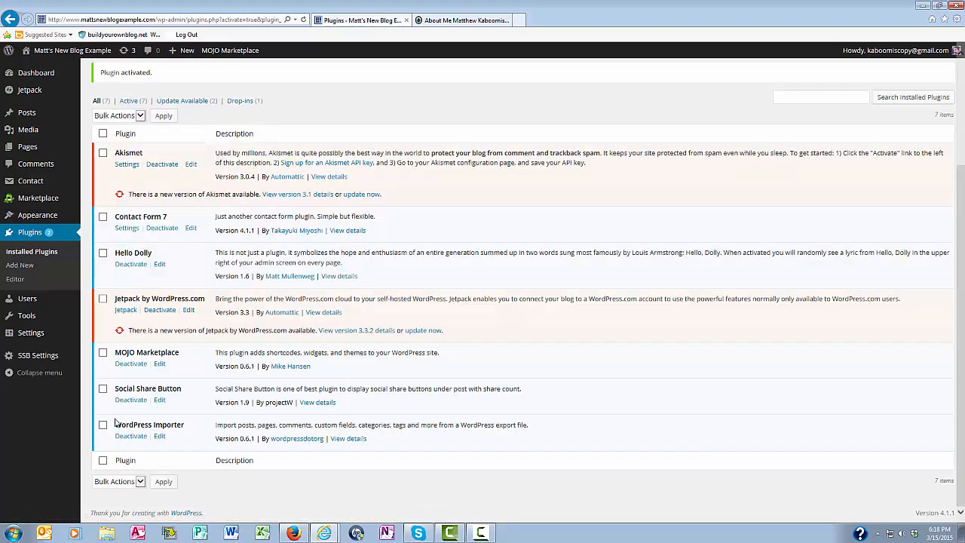
{"action": "mouse_move", "coordinate": [191, 402]}
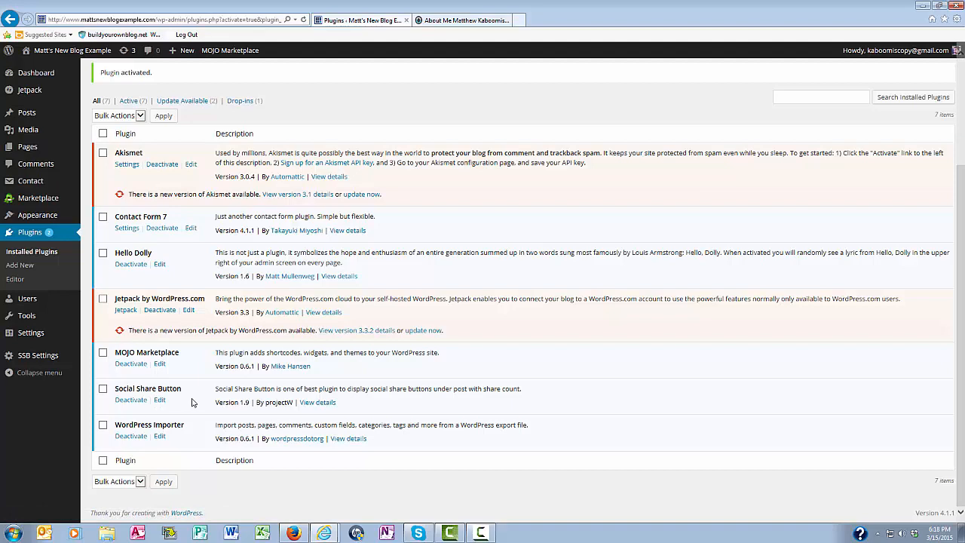
{"action": "mouse_move", "coordinate": [197, 411]}
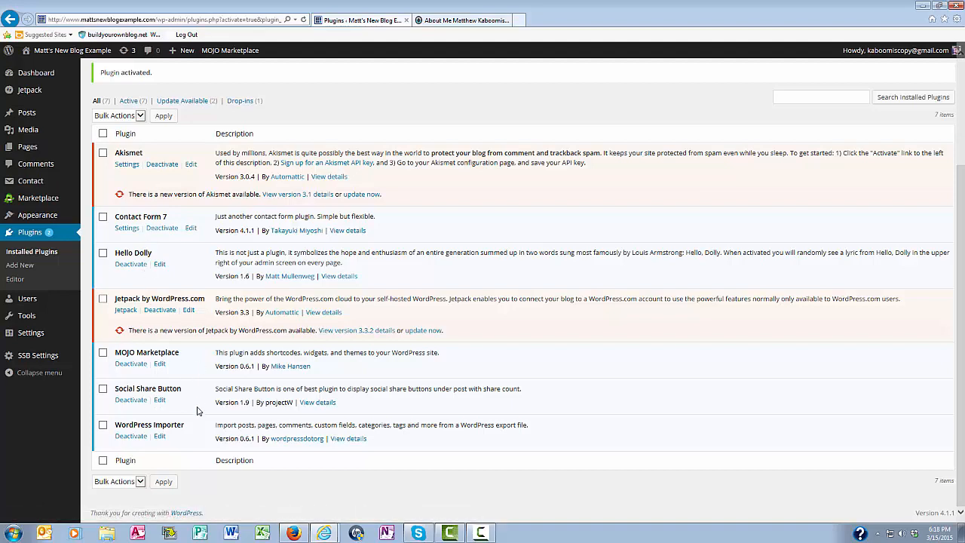
{"action": "left_click", "coordinate": [151, 20]}
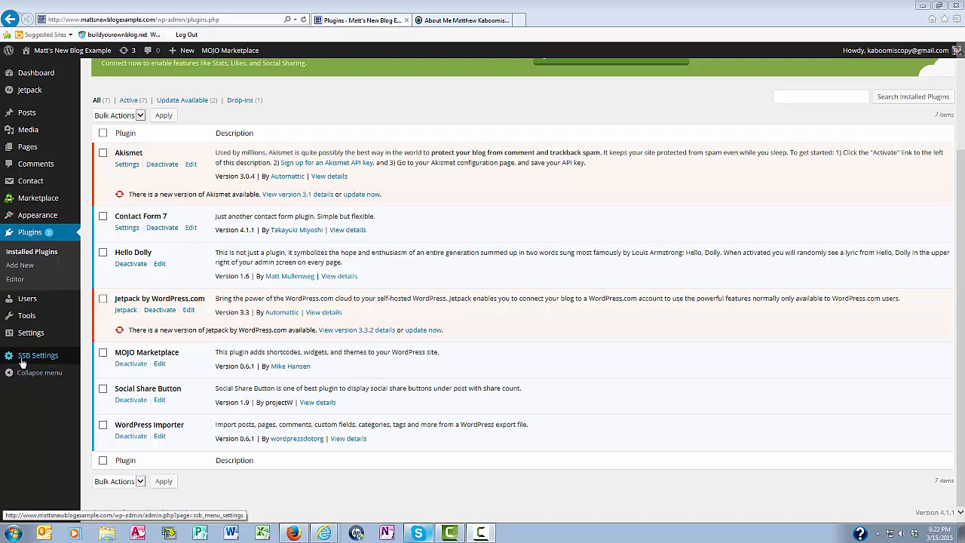
{"action": "mouse_move", "coordinate": [34, 361]}
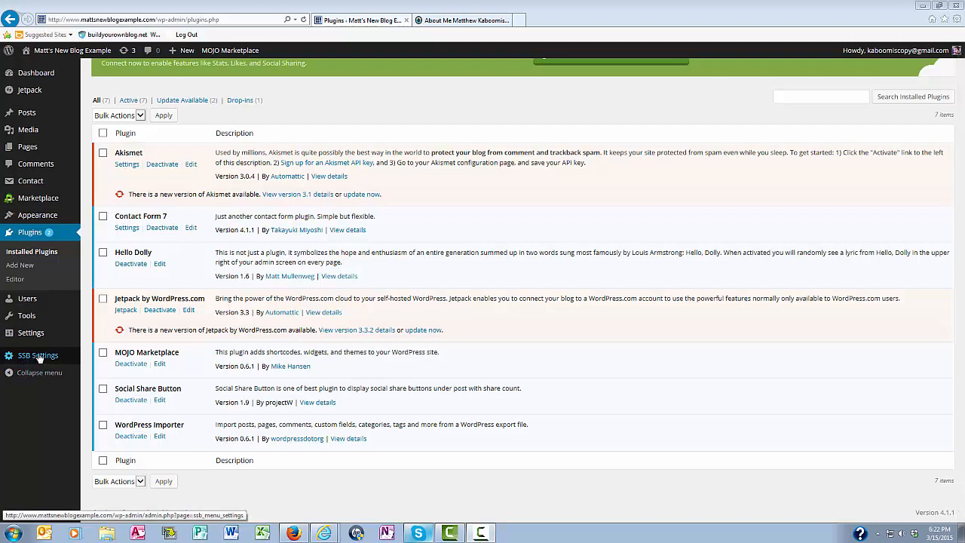
{"action": "left_click", "coordinate": [38, 355]}
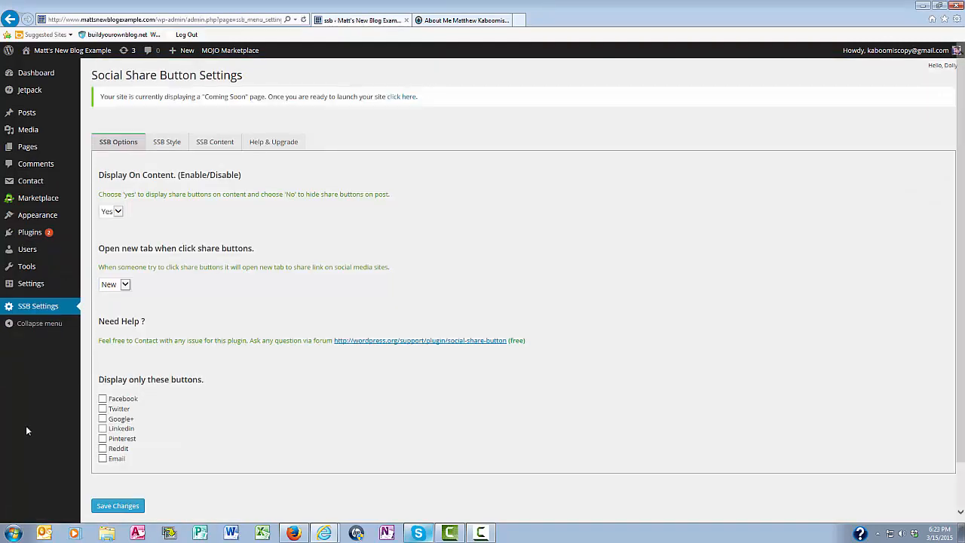
{"action": "mouse_move", "coordinate": [21, 427]}
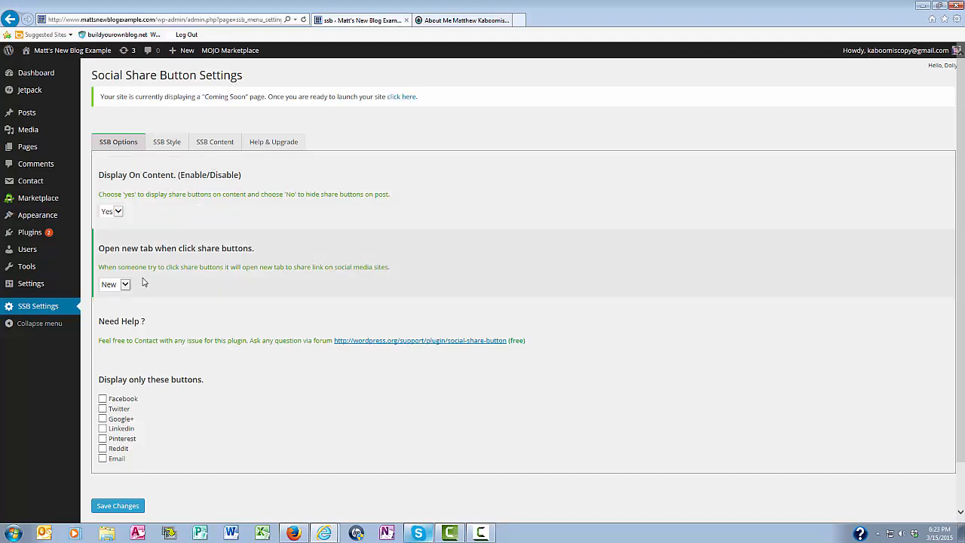
{"action": "mouse_move", "coordinate": [185, 287]}
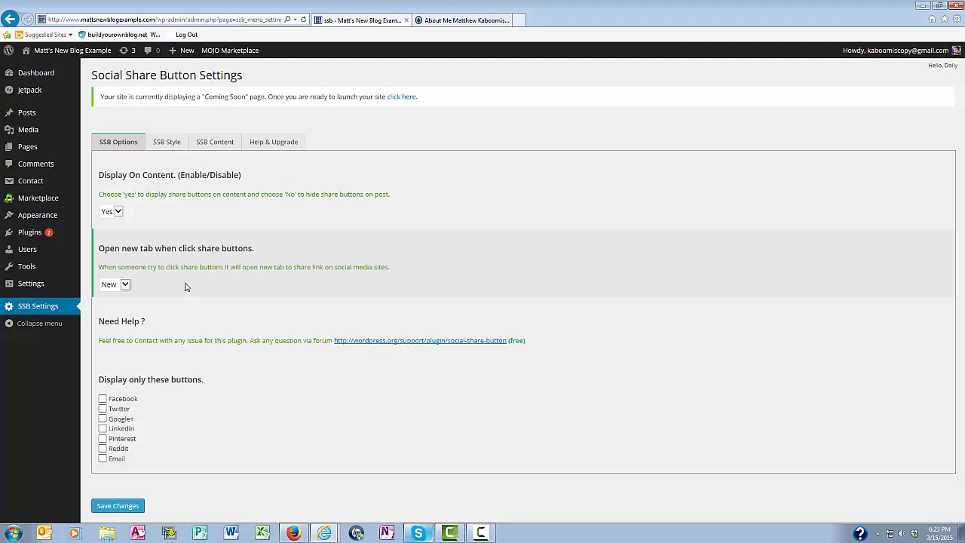
{"action": "mouse_move", "coordinate": [168, 291]}
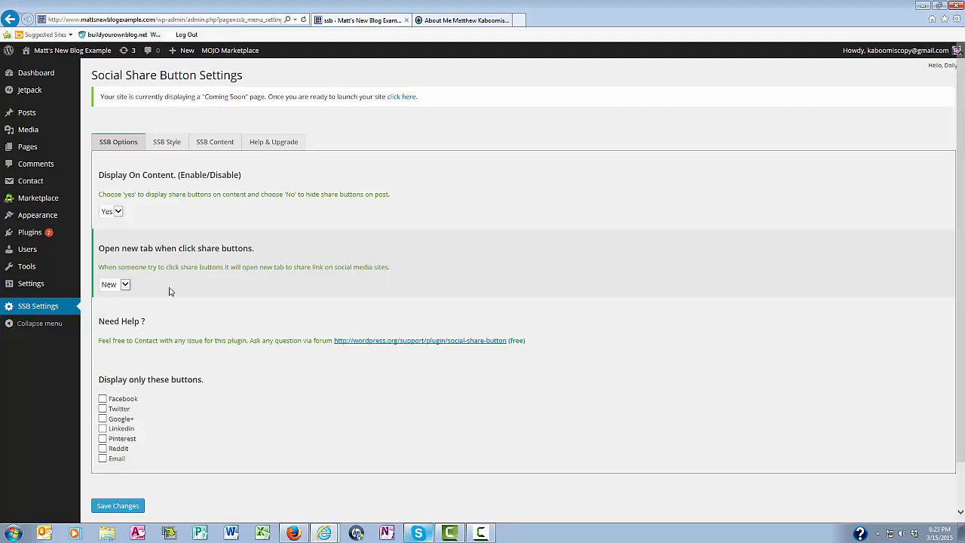
Step: Set 'Open new tab' to Same, enable Facebook, Google+ and LinkedIn, and save
{"action": "left_click", "coordinate": [113, 284]}
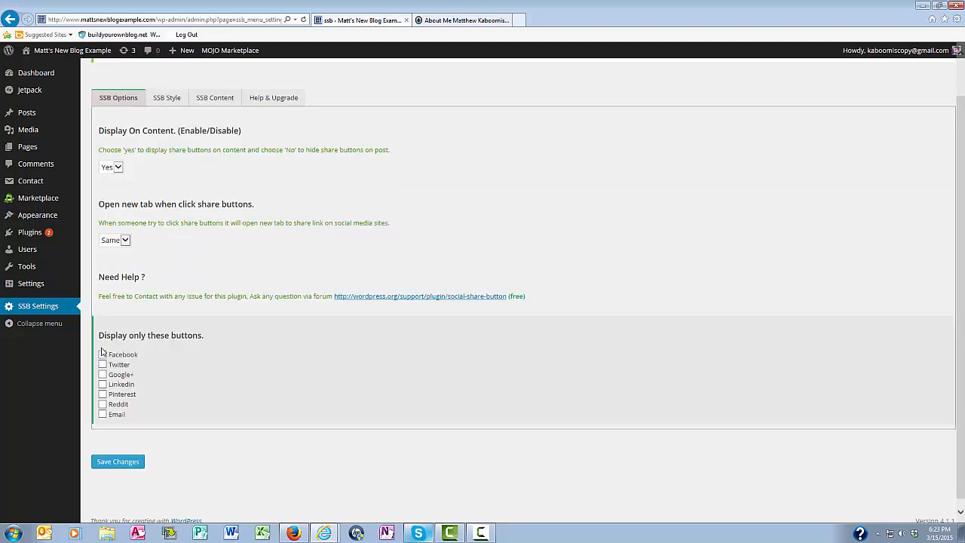
{"action": "mouse_move", "coordinate": [209, 360]}
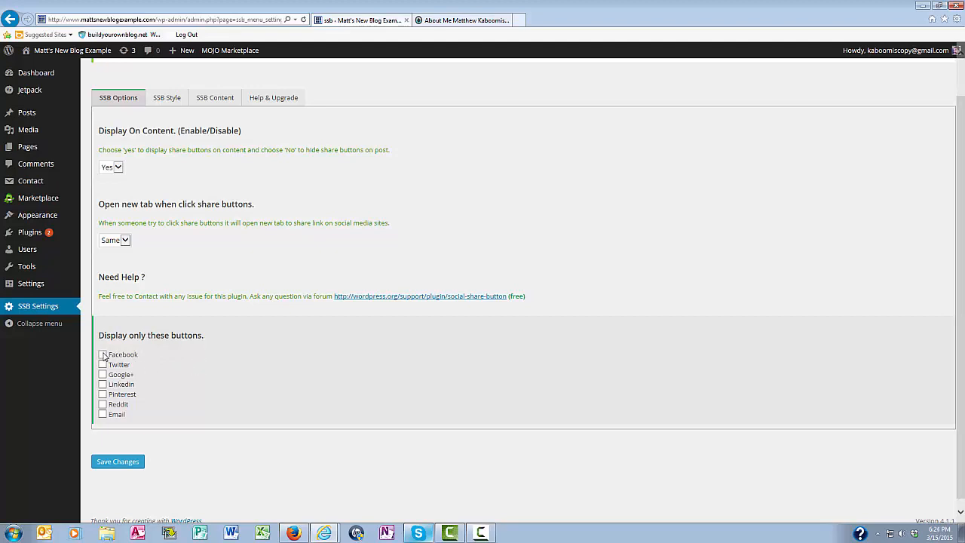
{"action": "left_click", "coordinate": [102, 364]}
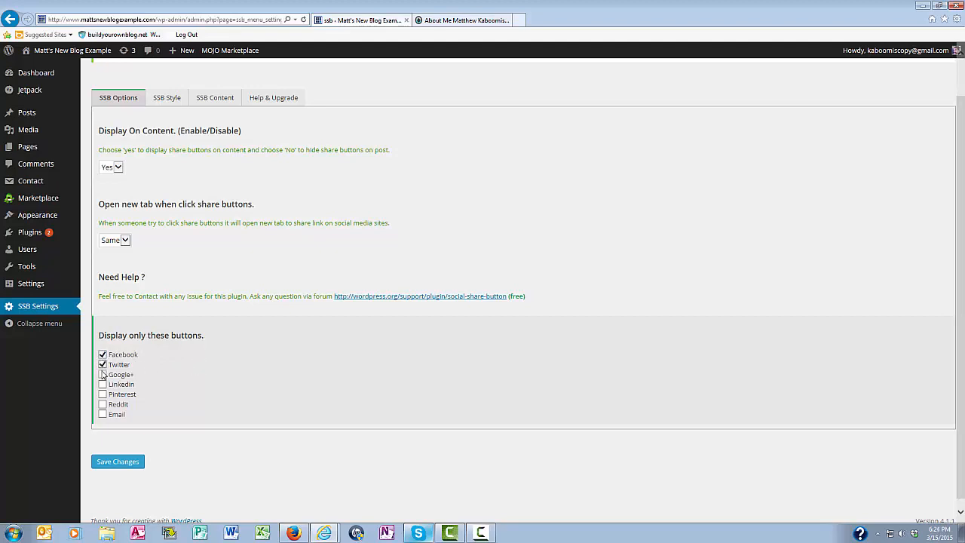
{"action": "left_click", "coordinate": [101, 374]}
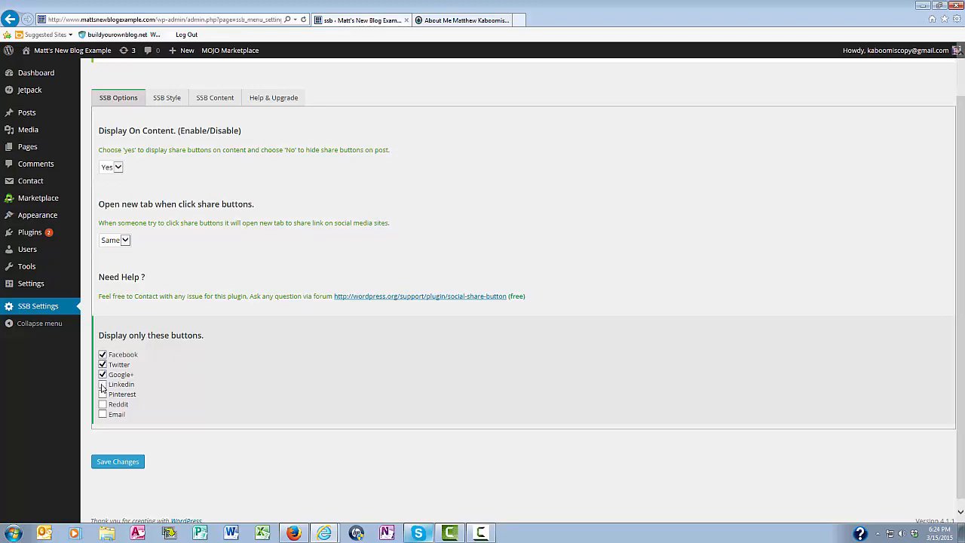
{"action": "left_click", "coordinate": [102, 384]}
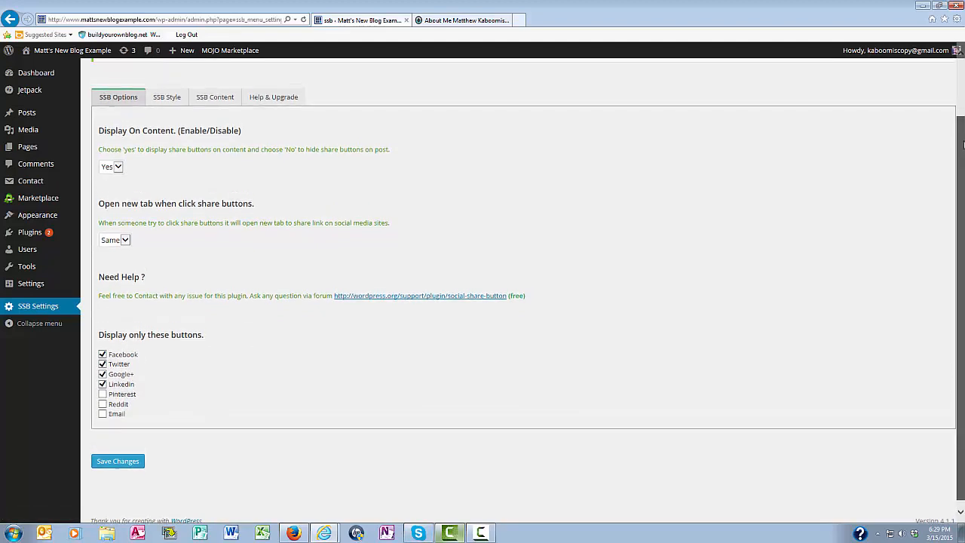
{"action": "left_click", "coordinate": [117, 461]}
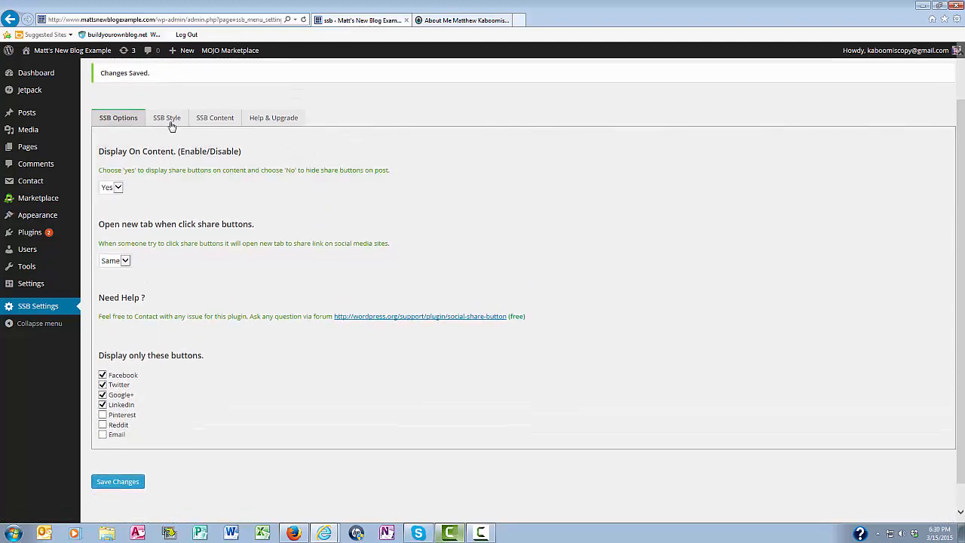
{"action": "left_click", "coordinate": [166, 118]}
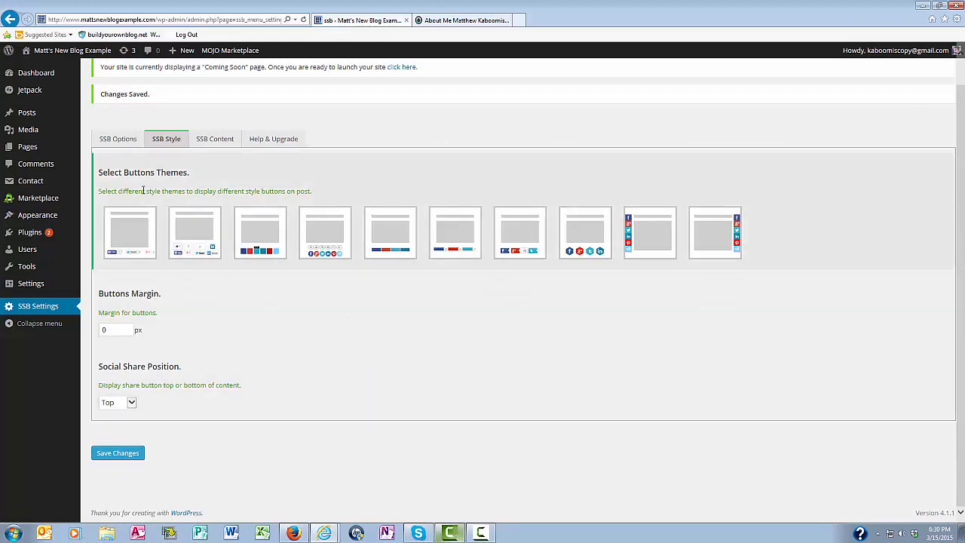
{"action": "mouse_move", "coordinate": [155, 206]}
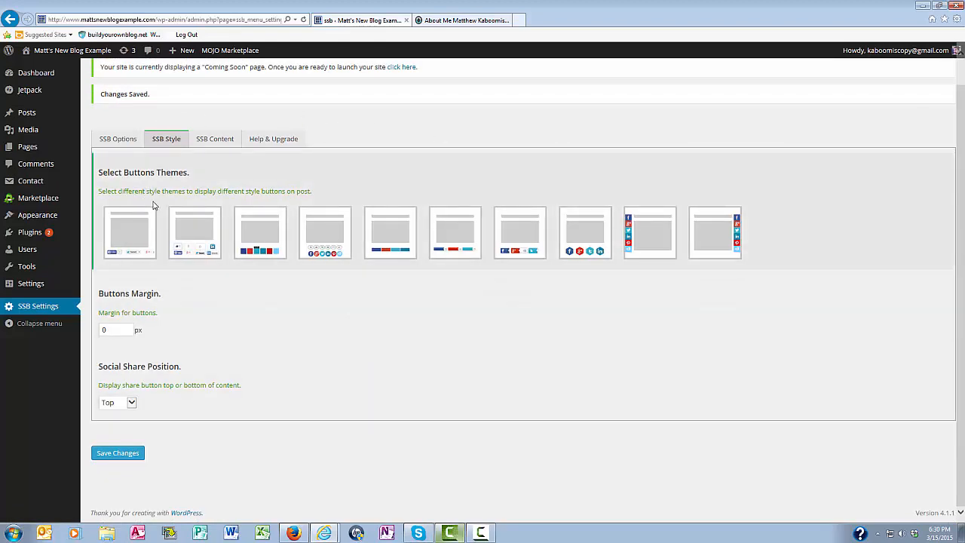
{"action": "mouse_move", "coordinate": [463, 182]}
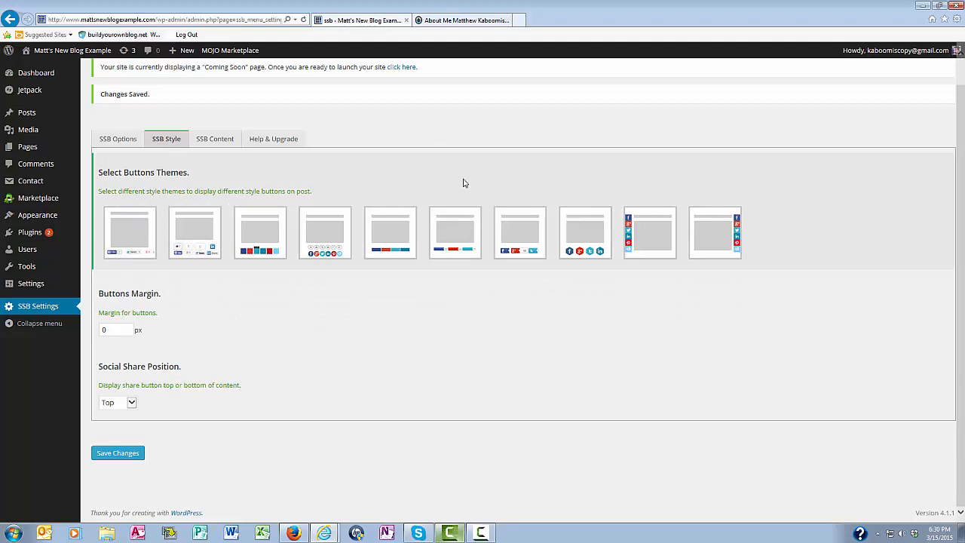
{"action": "mouse_move", "coordinate": [252, 294]}
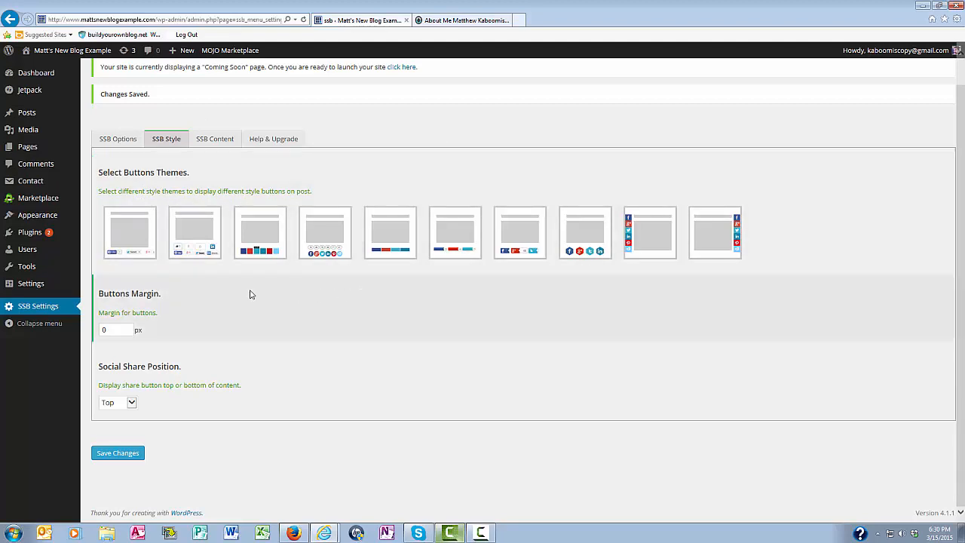
{"action": "mouse_move", "coordinate": [249, 280]}
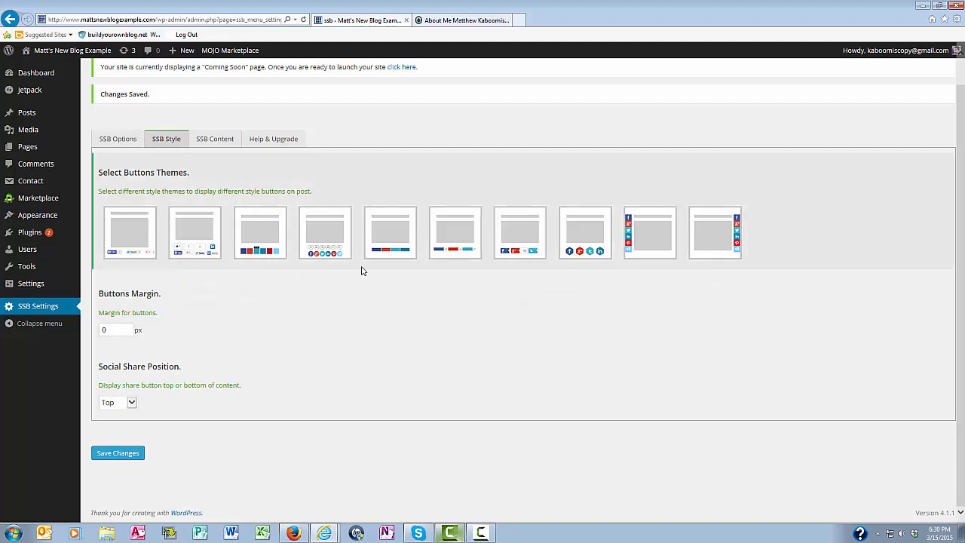
{"action": "mouse_move", "coordinate": [670, 254]}
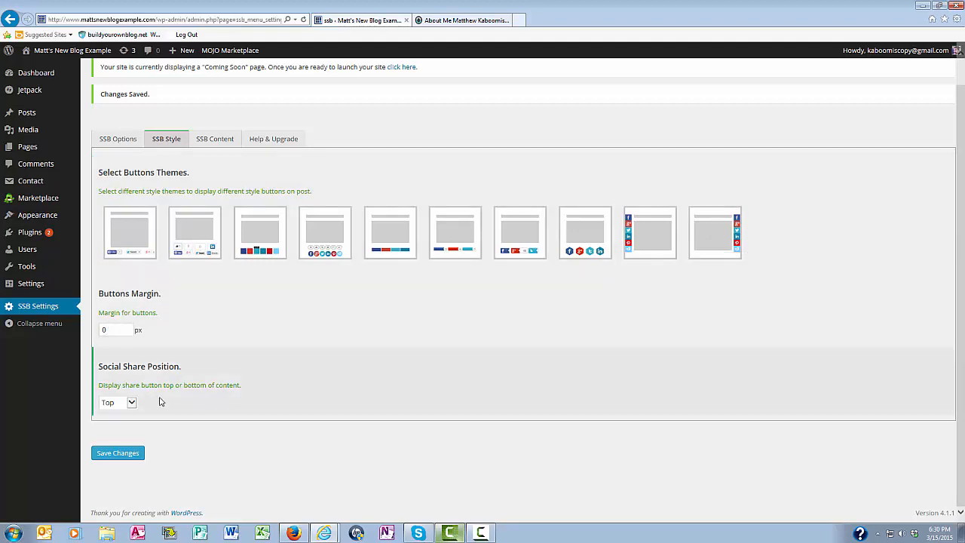
{"action": "mouse_move", "coordinate": [147, 404]}
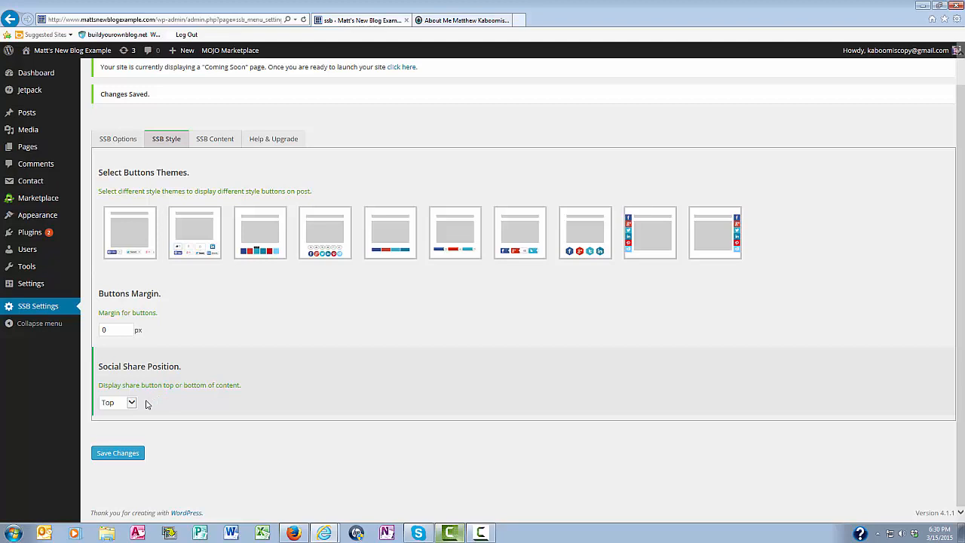
{"action": "mouse_move", "coordinate": [132, 405]}
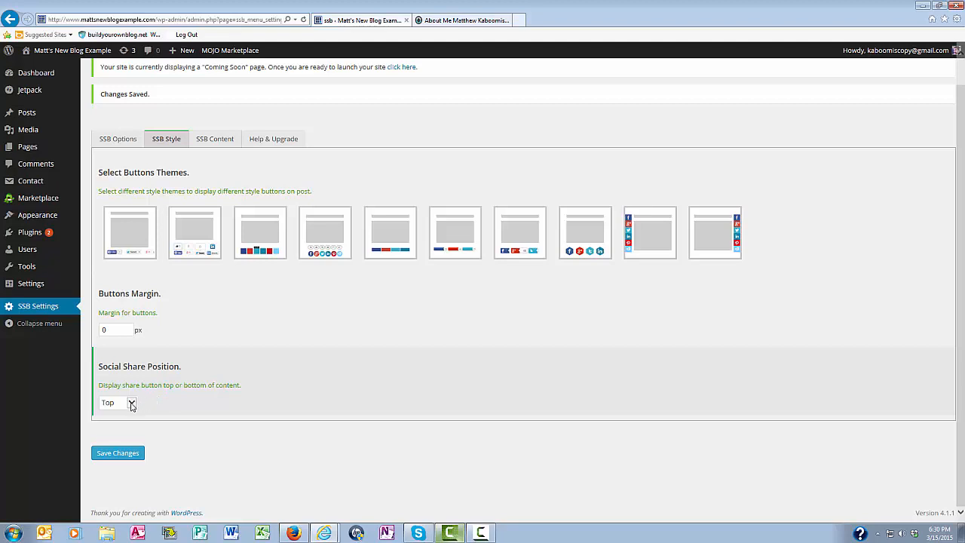
{"action": "left_click", "coordinate": [117, 402]}
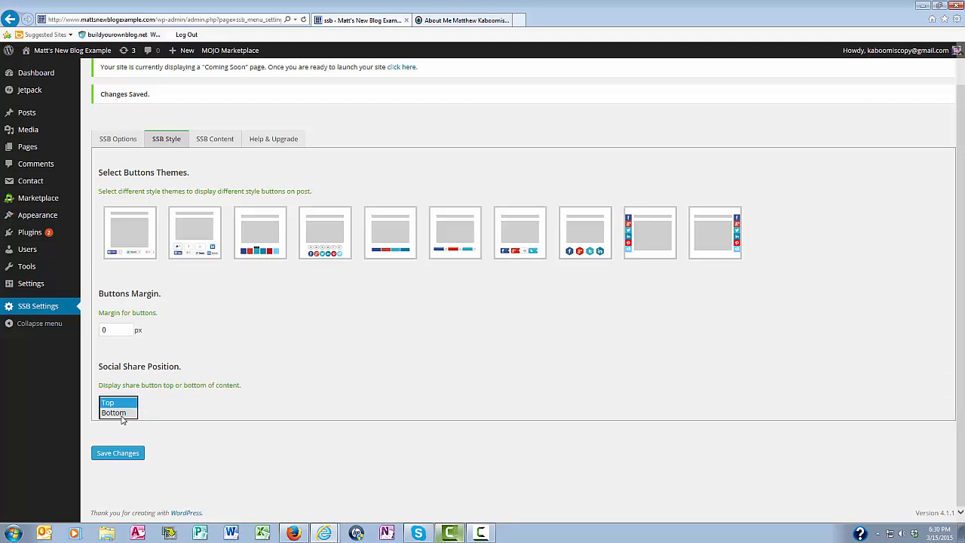
{"action": "left_click", "coordinate": [113, 412]}
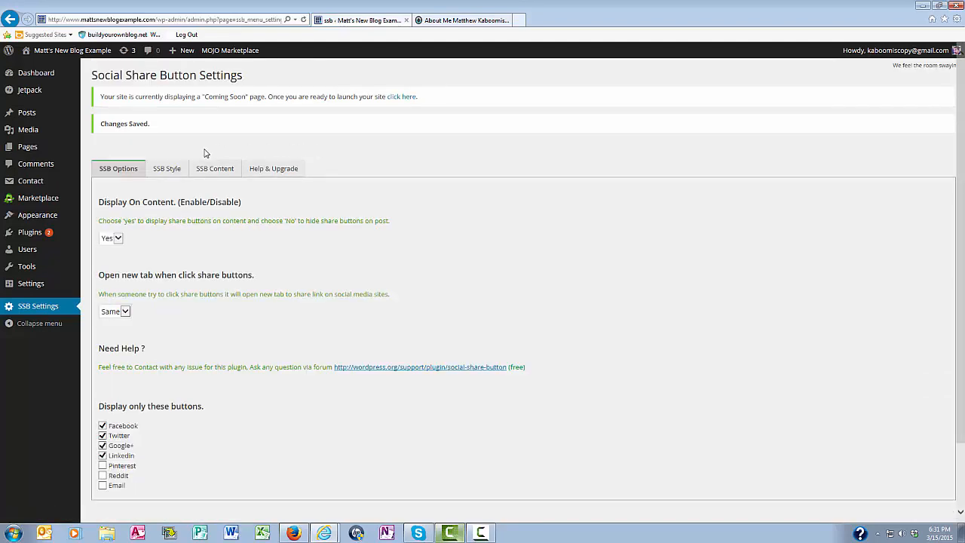
Step: On the Content tab, set Display On Archive to Yes and save
{"action": "left_click", "coordinate": [214, 168]}
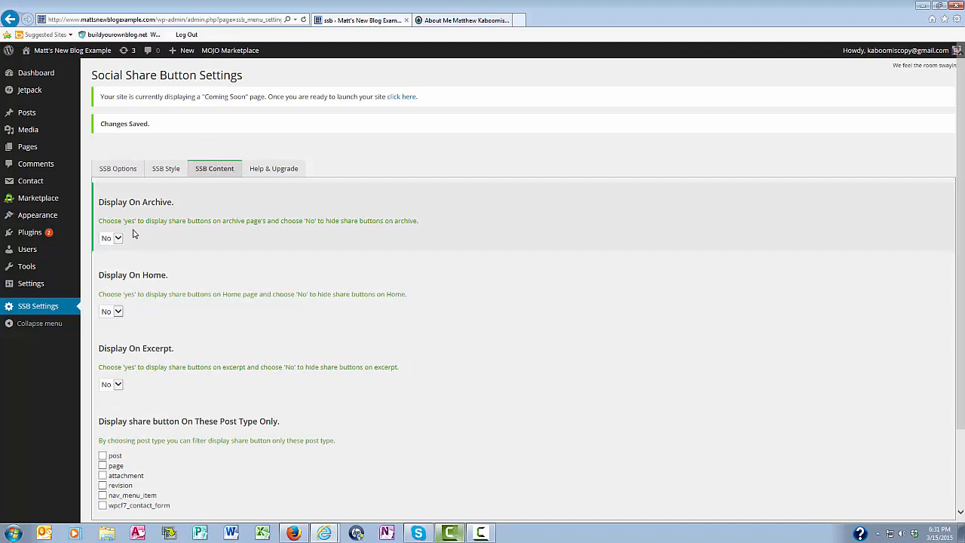
{"action": "mouse_move", "coordinate": [197, 235]}
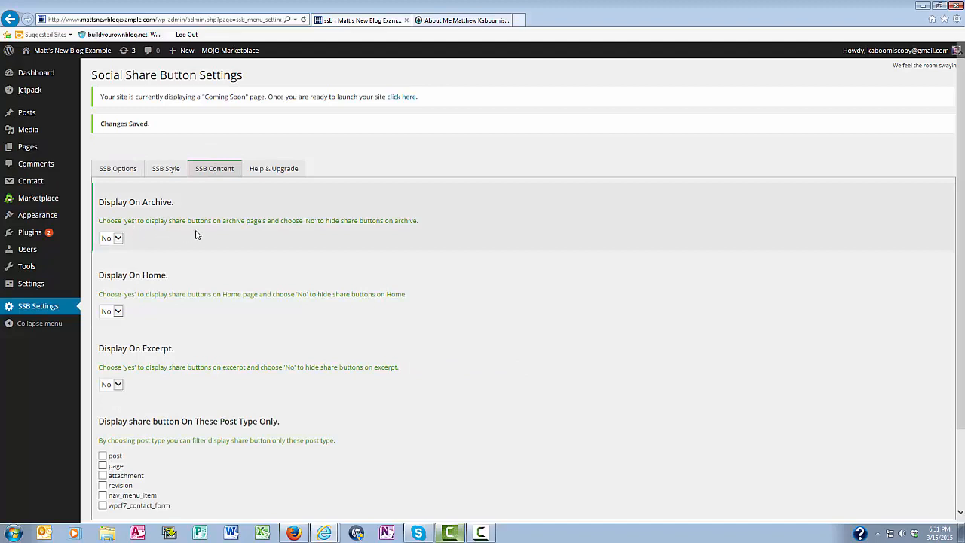
{"action": "mouse_move", "coordinate": [267, 231]}
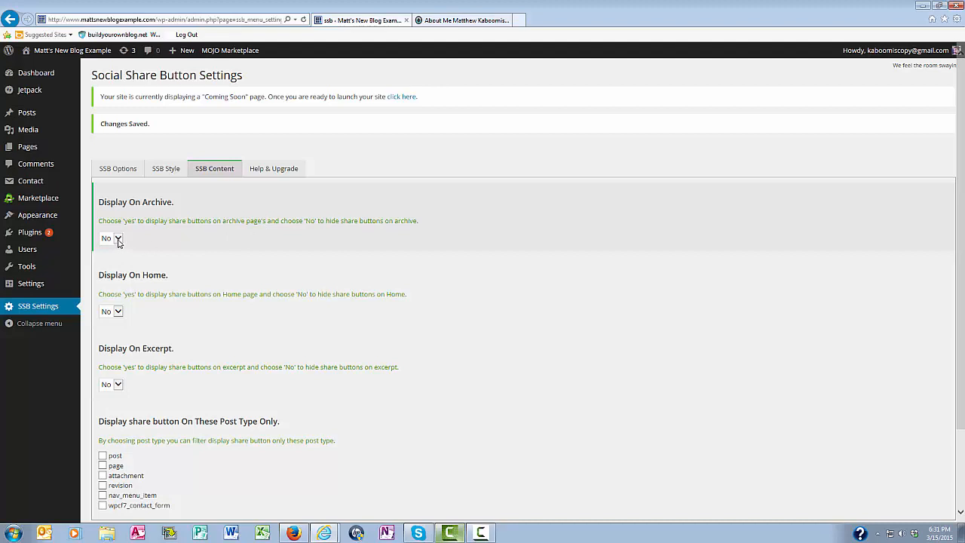
{"action": "left_click", "coordinate": [110, 237]}
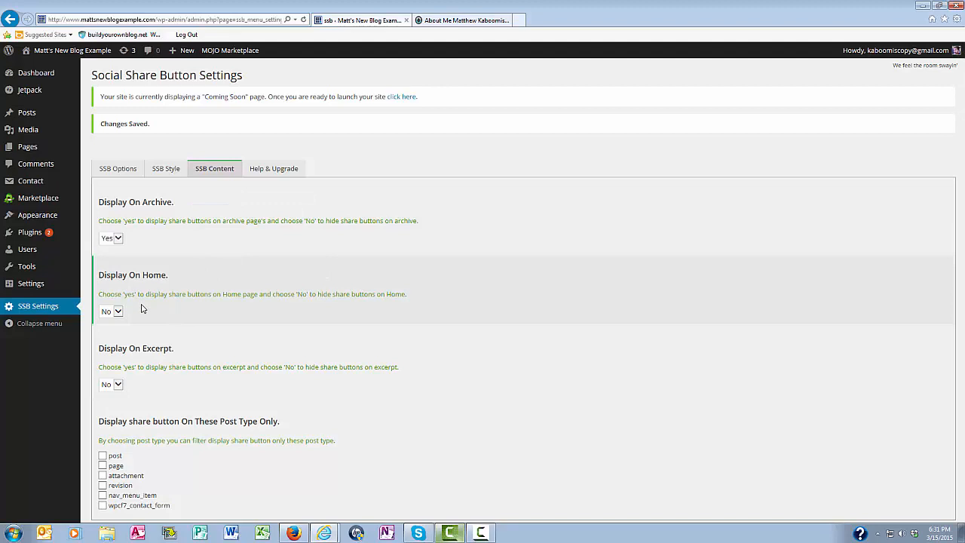
{"action": "mouse_move", "coordinate": [177, 307]}
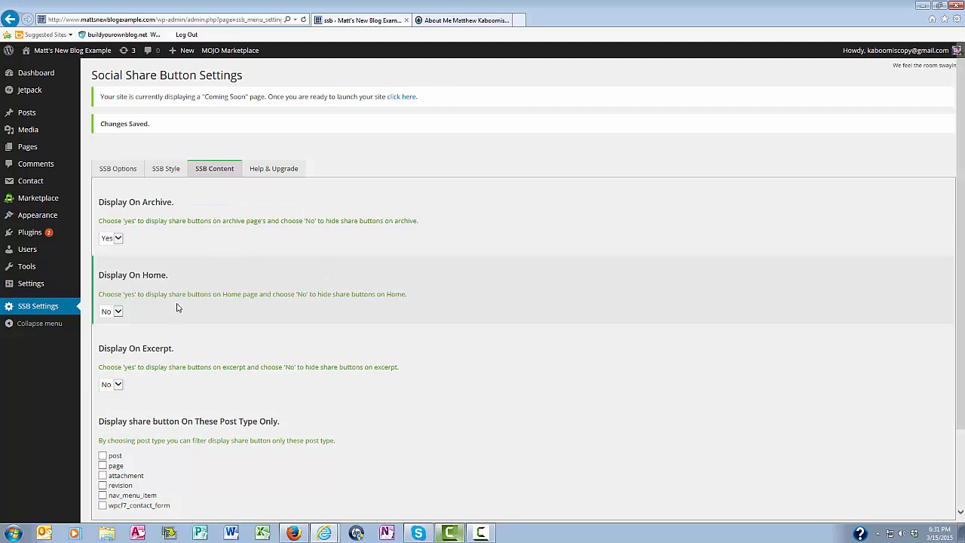
{"action": "mouse_move", "coordinate": [166, 325]}
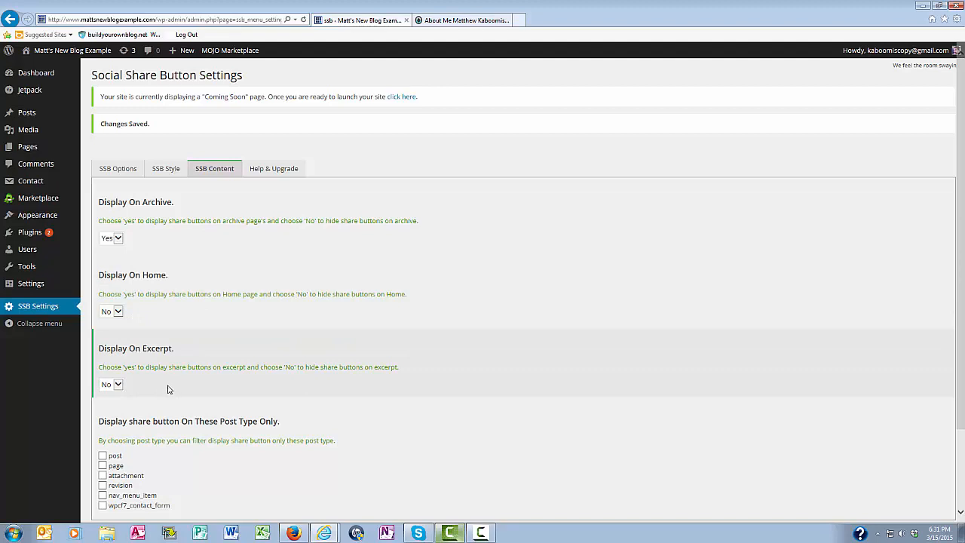
{"action": "mouse_move", "coordinate": [221, 385]}
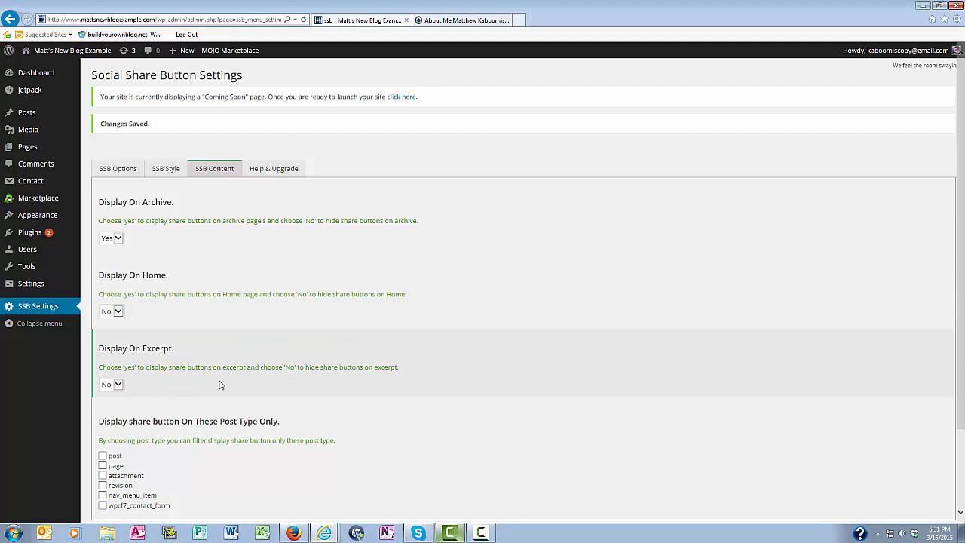
{"action": "scroll", "scroll_direction": "down", "scroll_amount": 3}
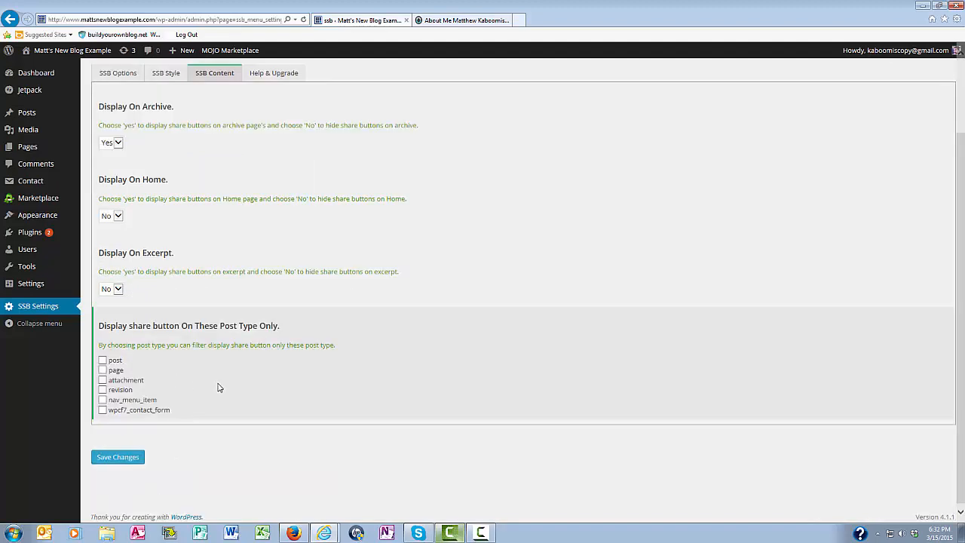
{"action": "mouse_move", "coordinate": [208, 363]}
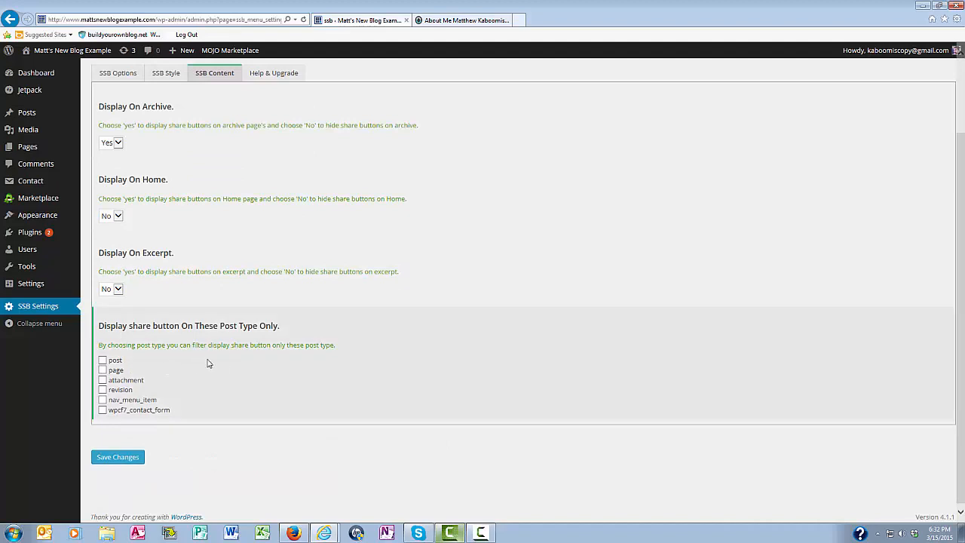
{"action": "mouse_move", "coordinate": [294, 360]}
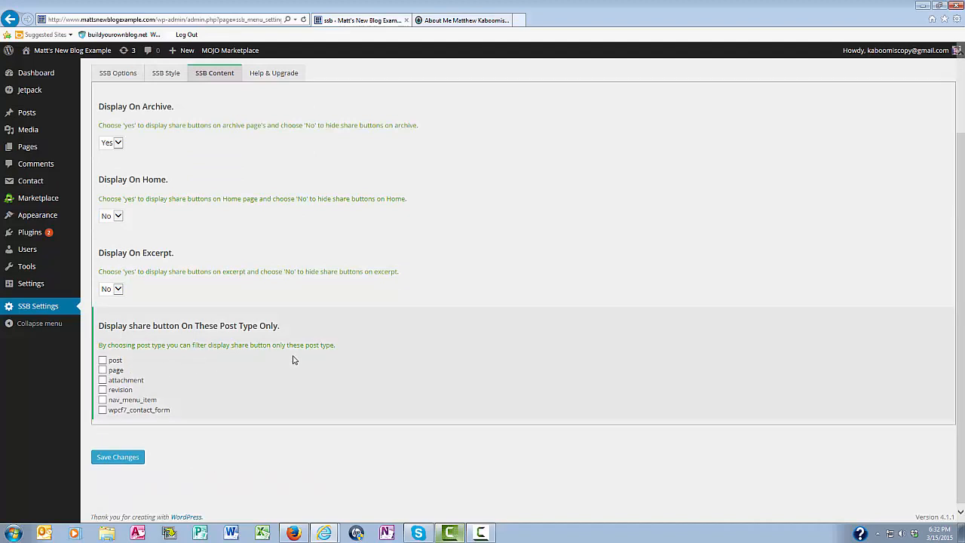
{"action": "mouse_move", "coordinate": [179, 372]}
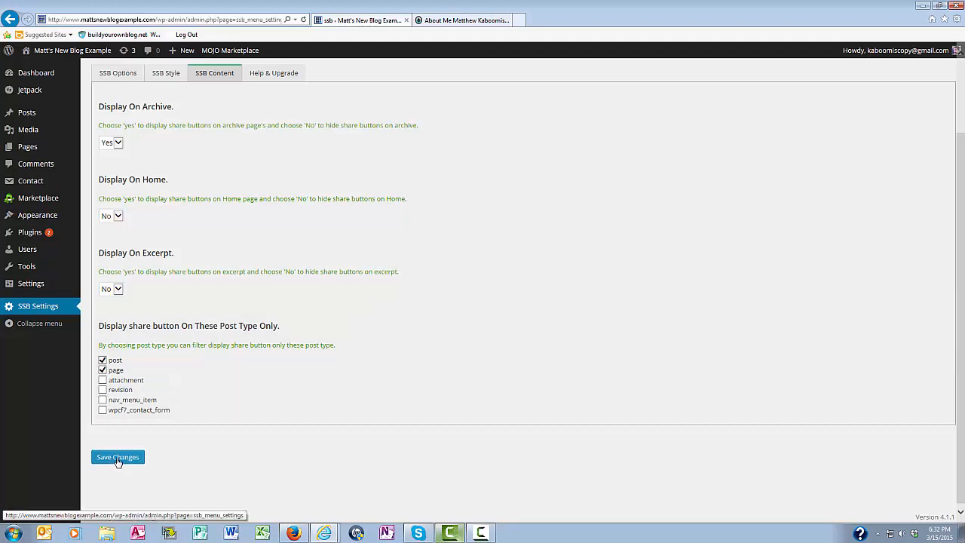
{"action": "left_click", "coordinate": [118, 457]}
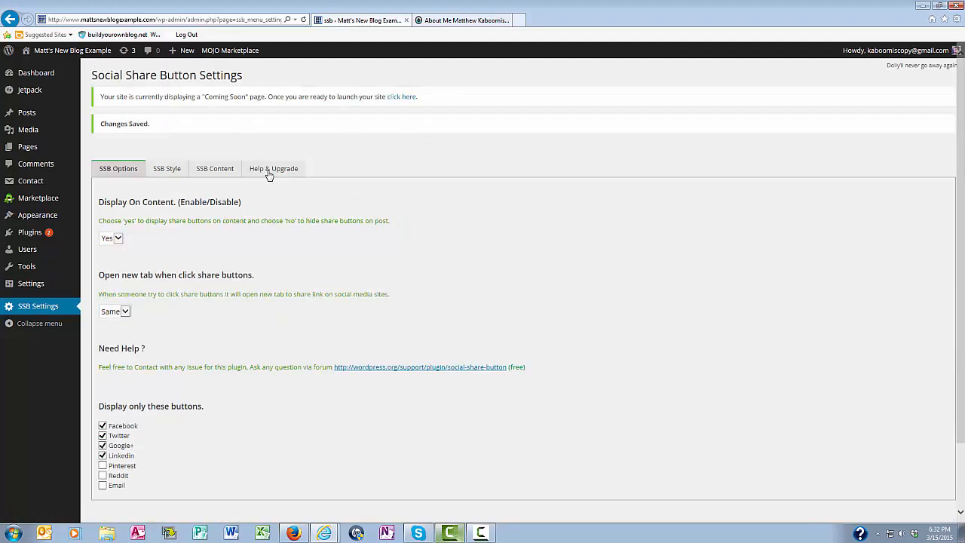
Step: Open the Help & Upgrade tab of Social Share Button Settings
{"action": "left_click", "coordinate": [272, 168]}
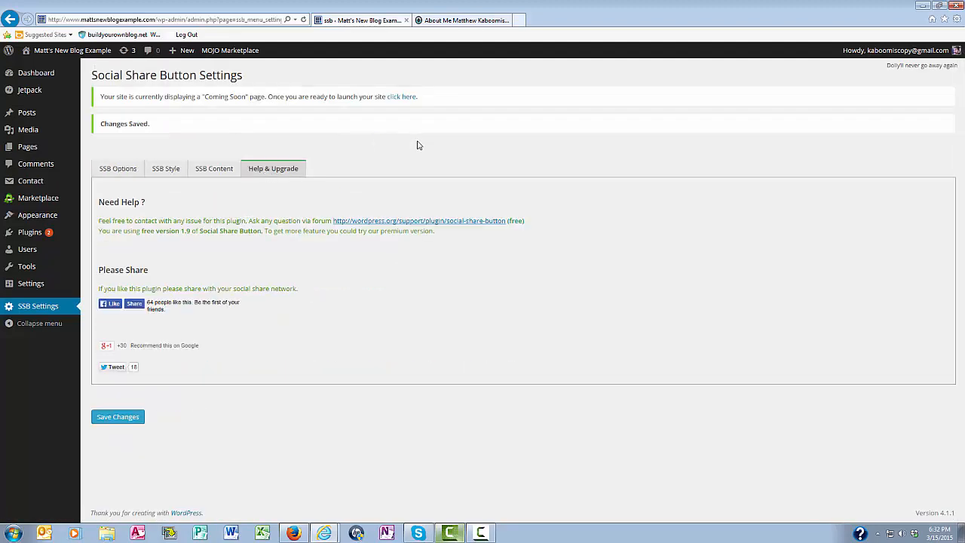
{"action": "mouse_move", "coordinate": [139, 248]}
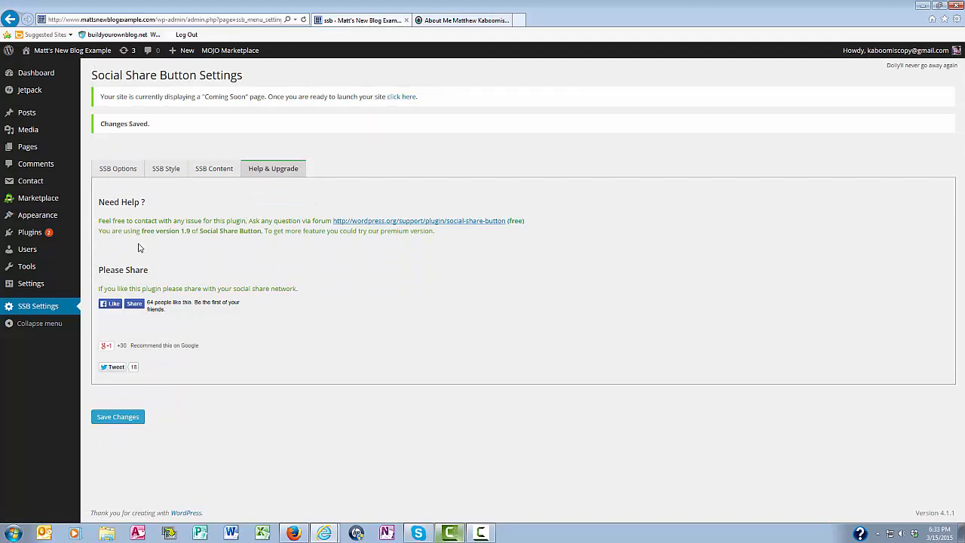
{"action": "mouse_move", "coordinate": [581, 243]}
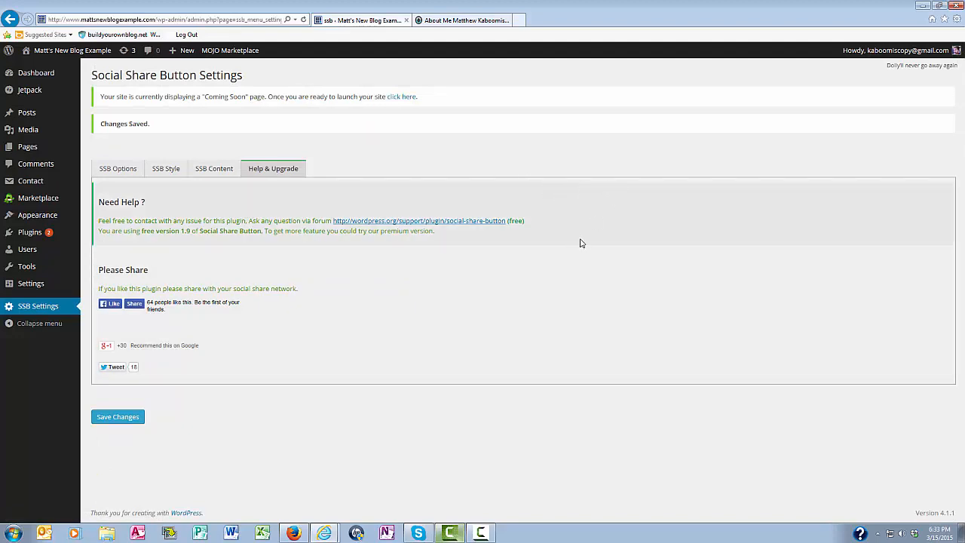
{"action": "mouse_move", "coordinate": [255, 271]}
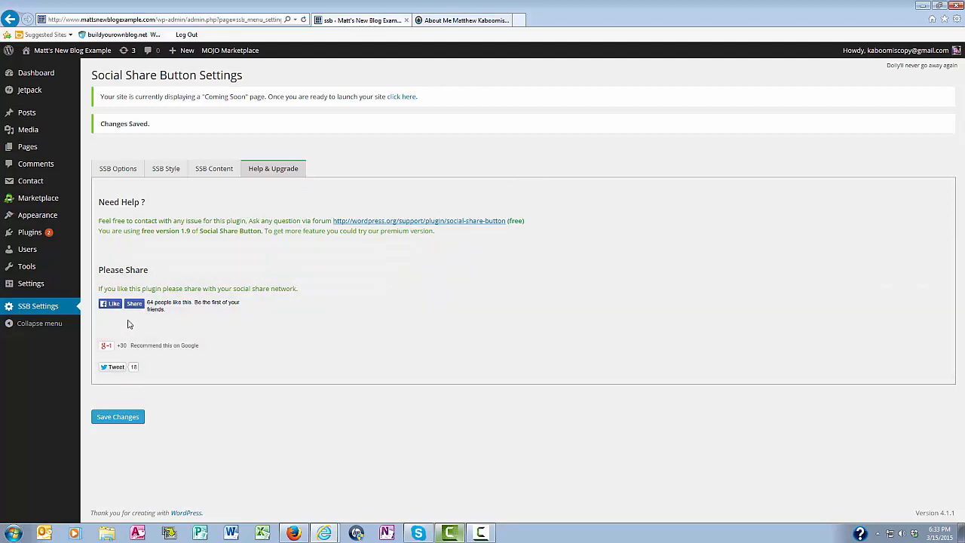
{"action": "mouse_move", "coordinate": [122, 320]}
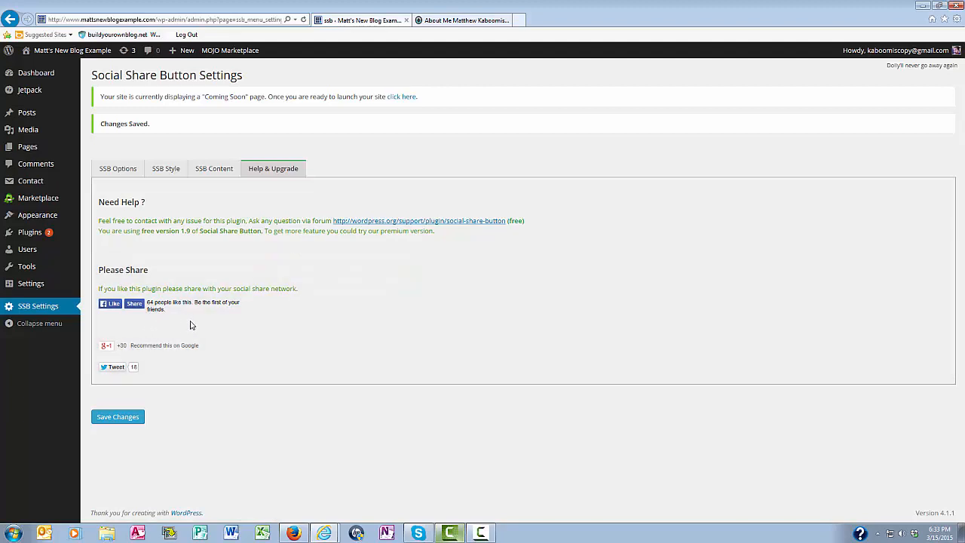
{"action": "mouse_move", "coordinate": [116, 435]}
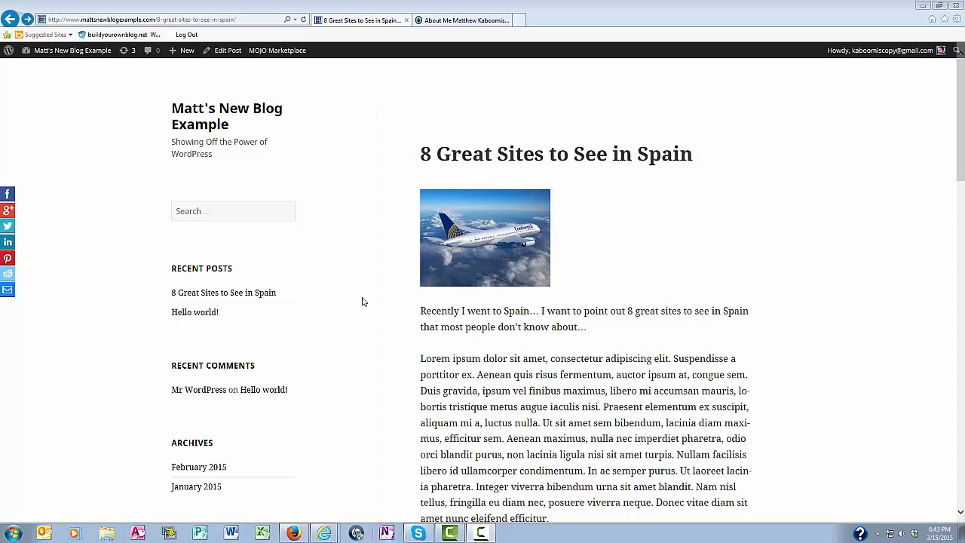
{"action": "mouse_move", "coordinate": [316, 321]}
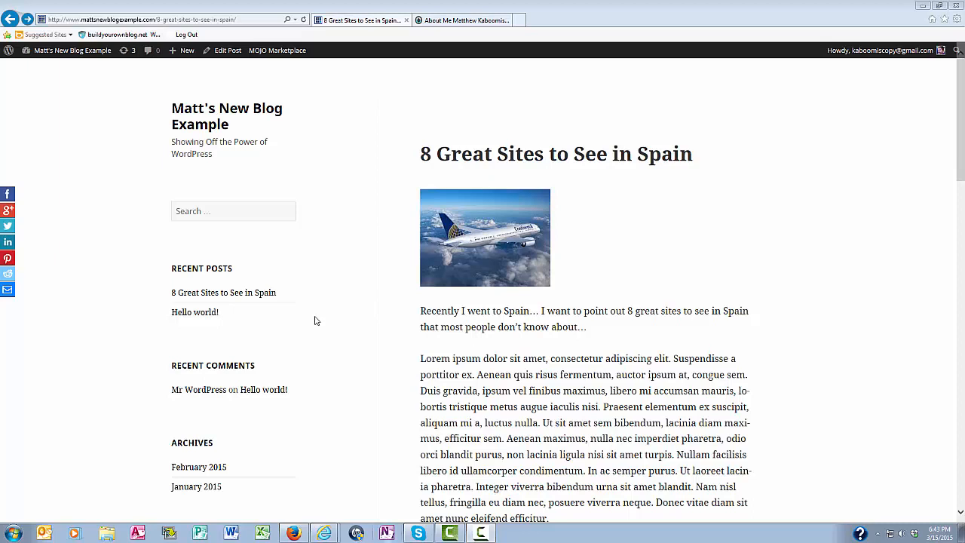
{"action": "mouse_move", "coordinate": [8, 225]}
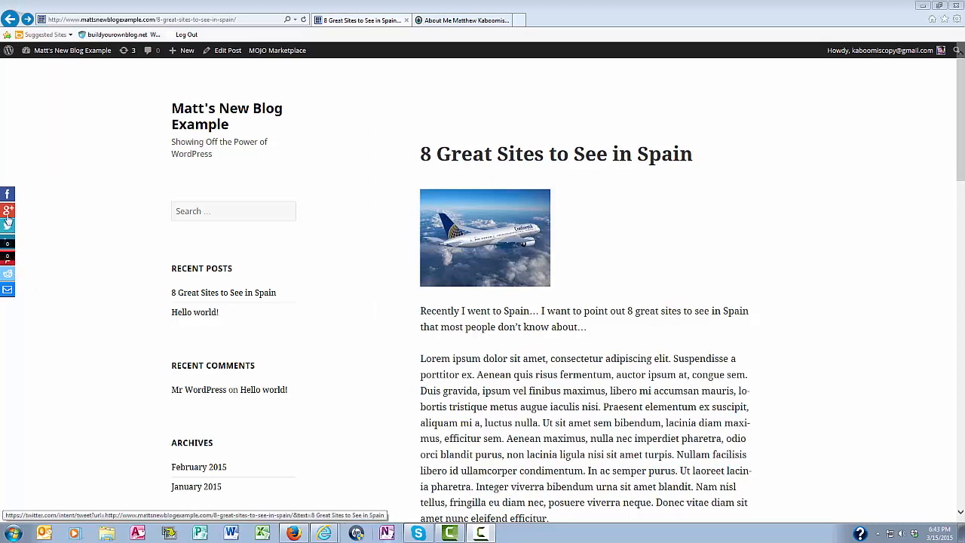
{"action": "mouse_move", "coordinate": [26, 282]}
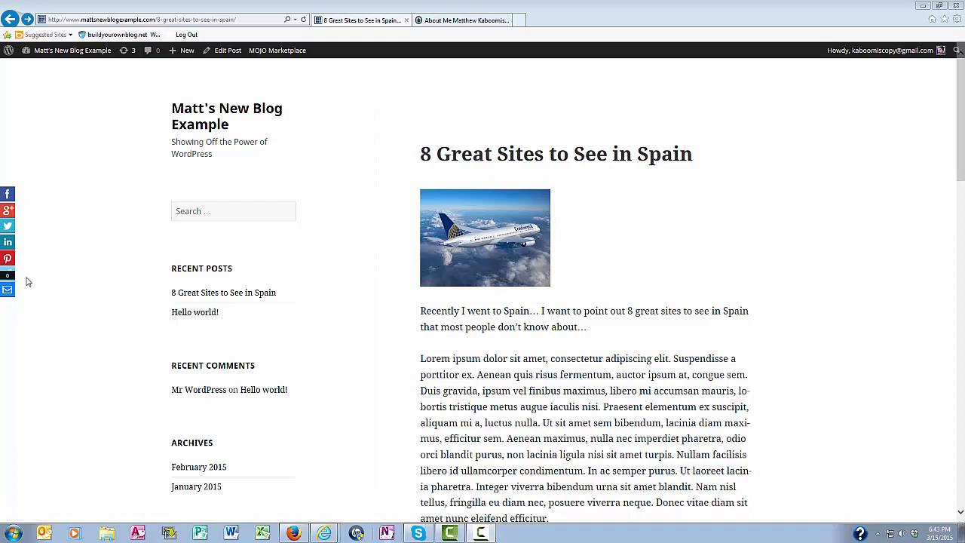
{"action": "mouse_move", "coordinate": [33, 212]}
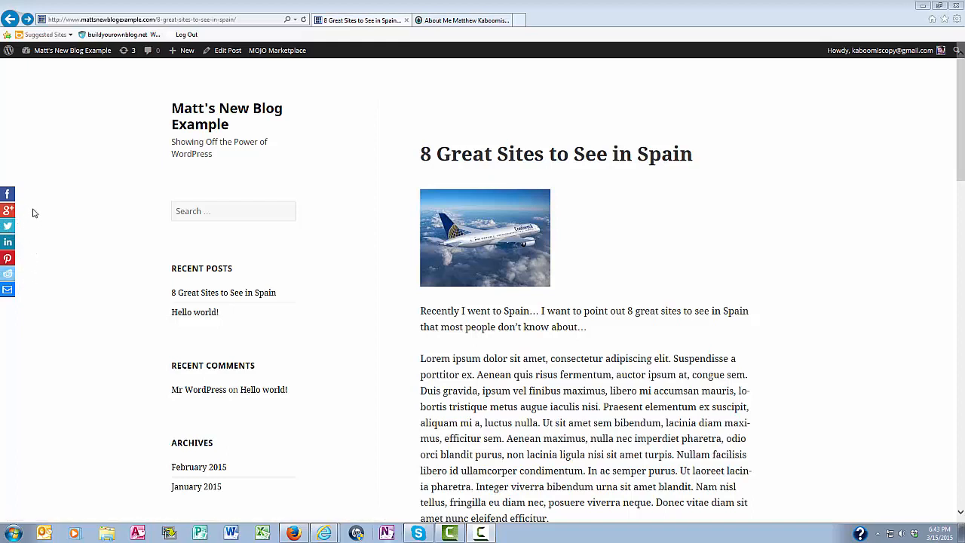
{"action": "mouse_move", "coordinate": [43, 227]}
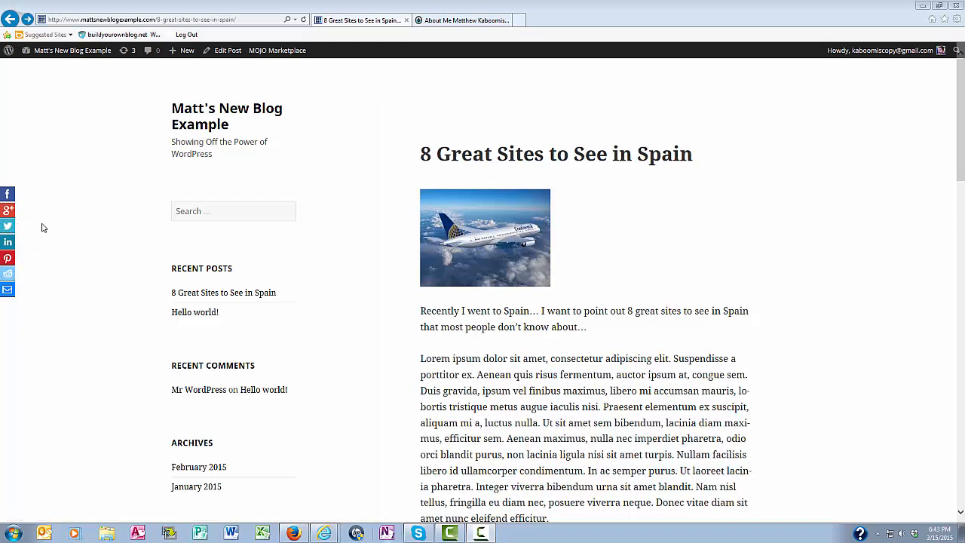
{"action": "mouse_move", "coordinate": [44, 210]}
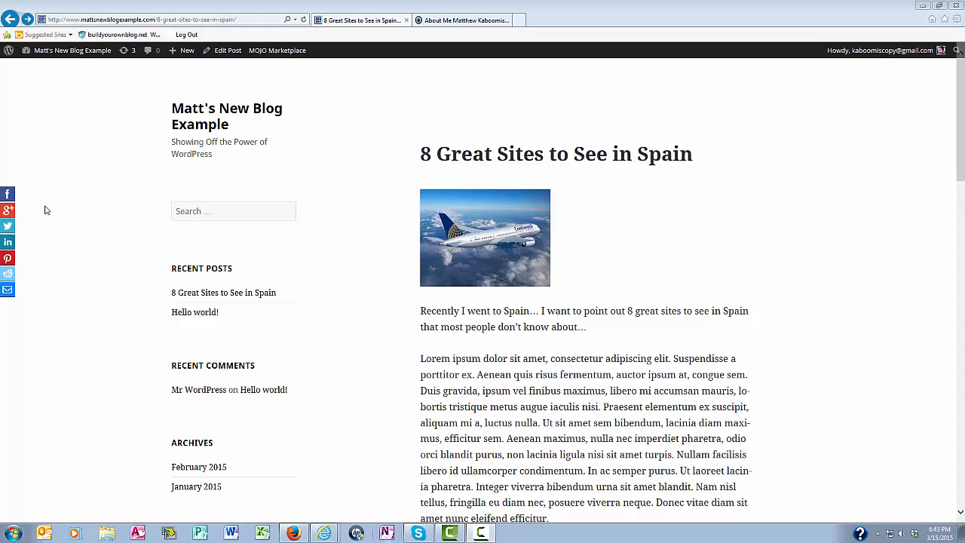
Step: Switch to the Spain post browser tab to check the left-side share bar
{"action": "left_click", "coordinate": [460, 21]}
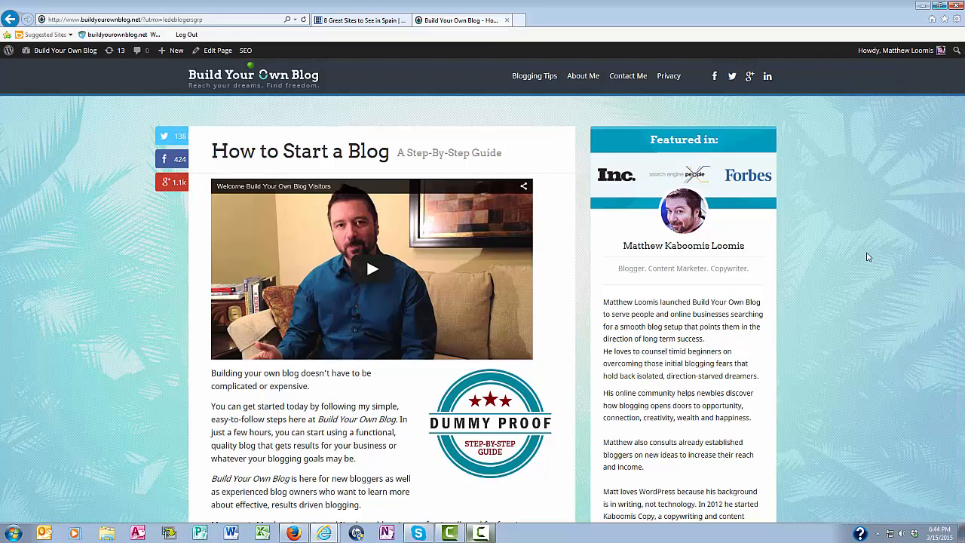
{"action": "mouse_move", "coordinate": [884, 230]}
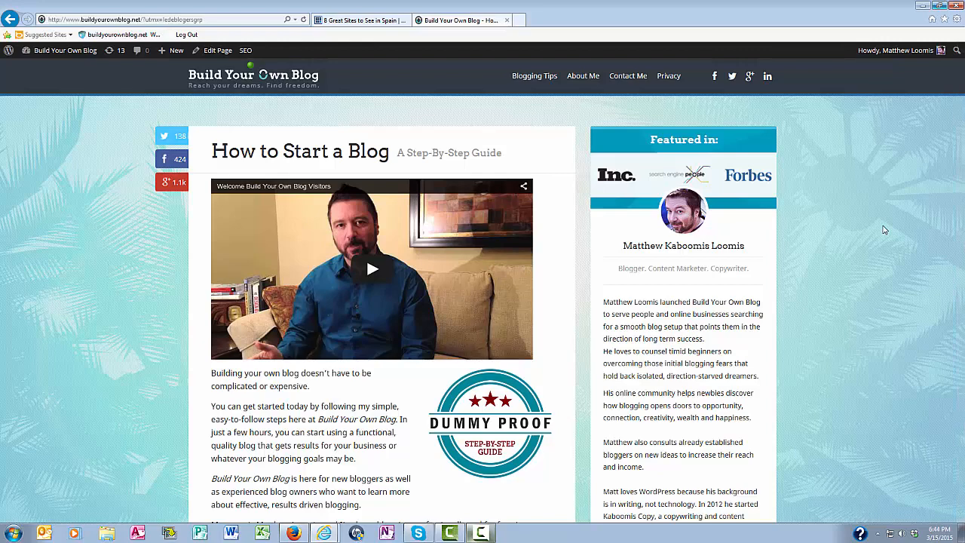
{"action": "mouse_move", "coordinate": [895, 239]}
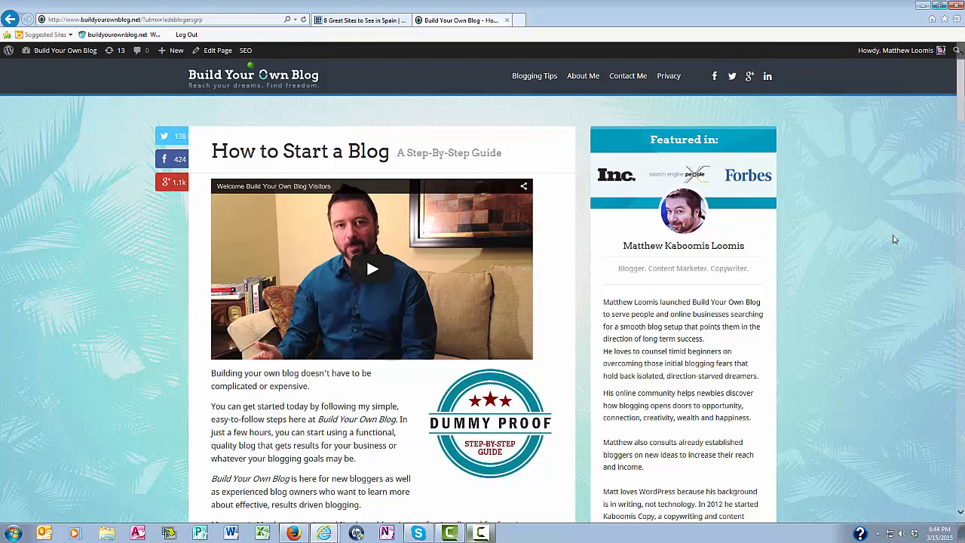